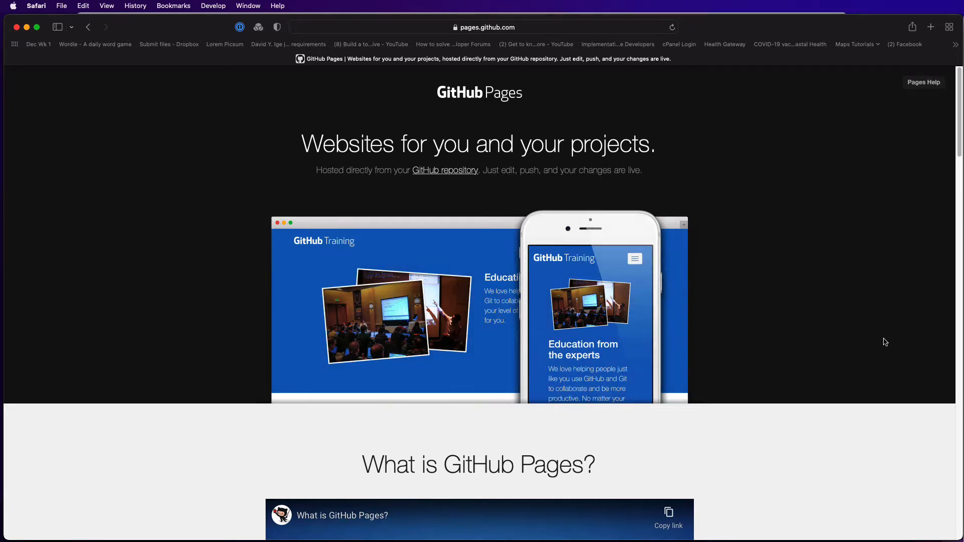
Step: Scroll through the GitHub page to locate the account's repositories
scroll(down, 3)
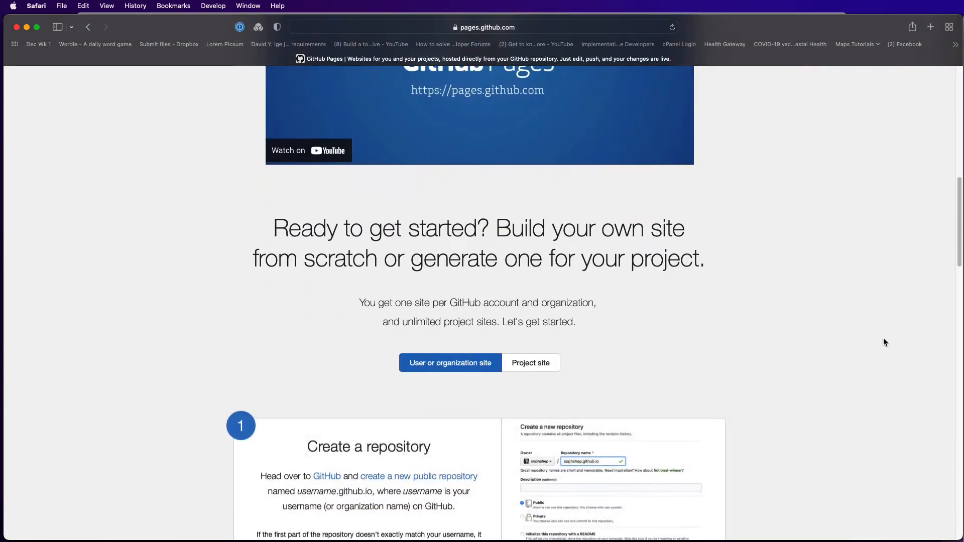
scroll(down, 3)
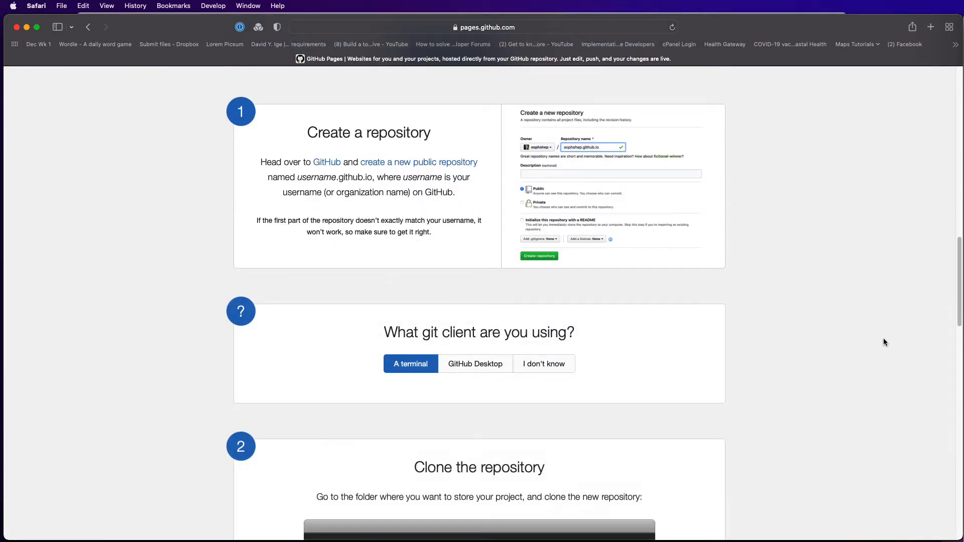
scroll(up, 3)
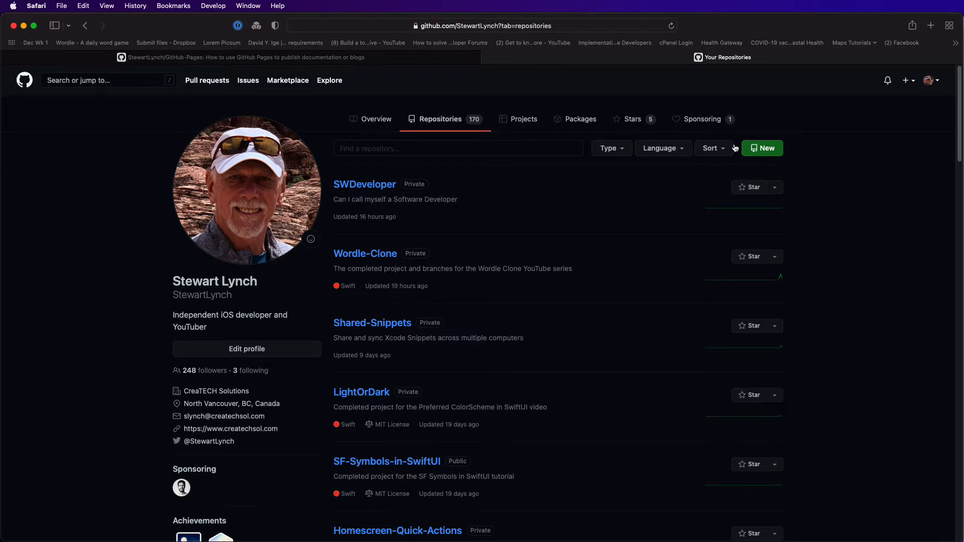
mouse_move(478, 269)
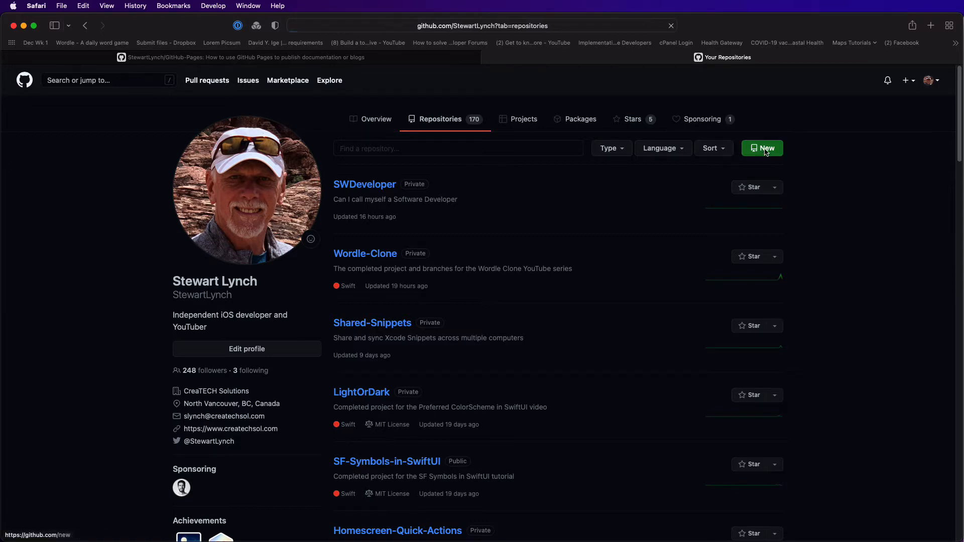
Step: Name the new repository GitHub-Pages, describing publishing a blog with GitHub Pages and Typora
click(762, 147)
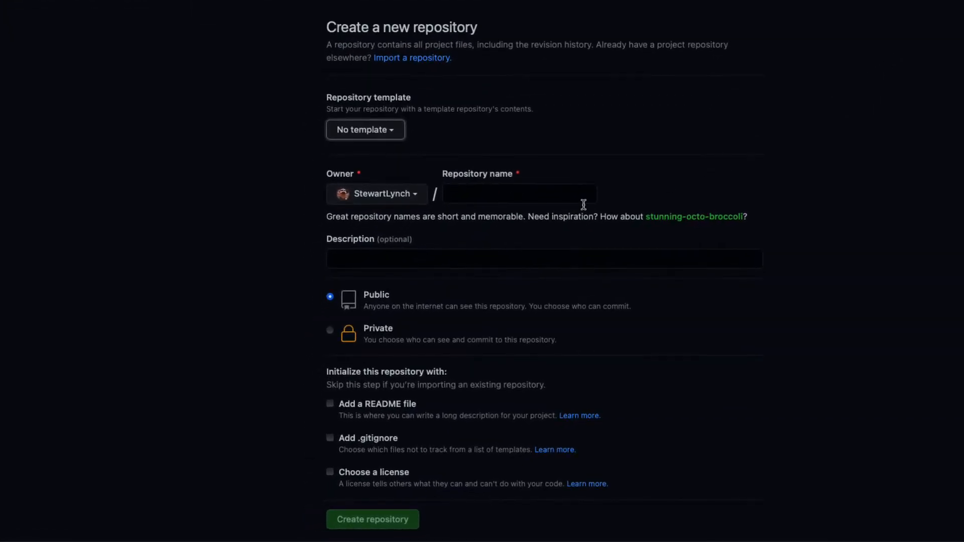
text(G)
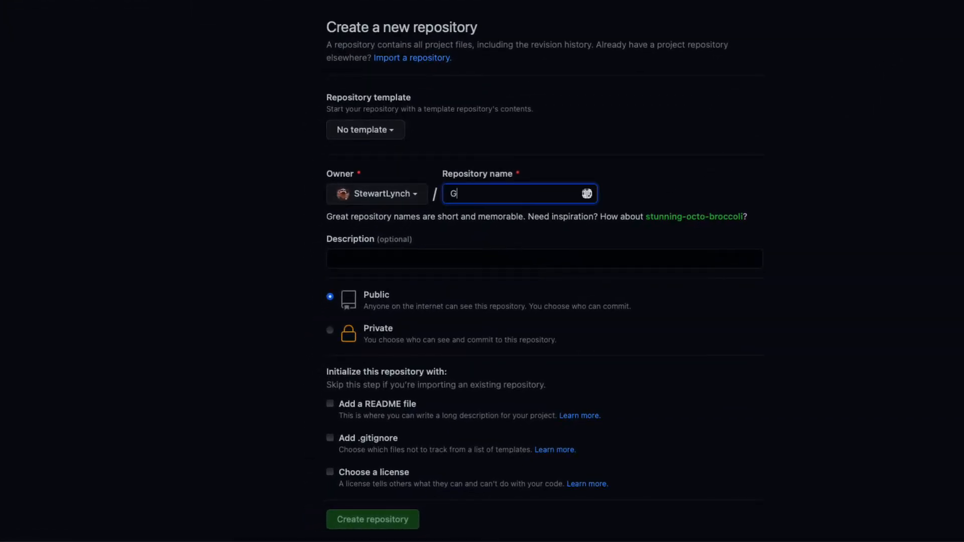
text(itHub-Pages)
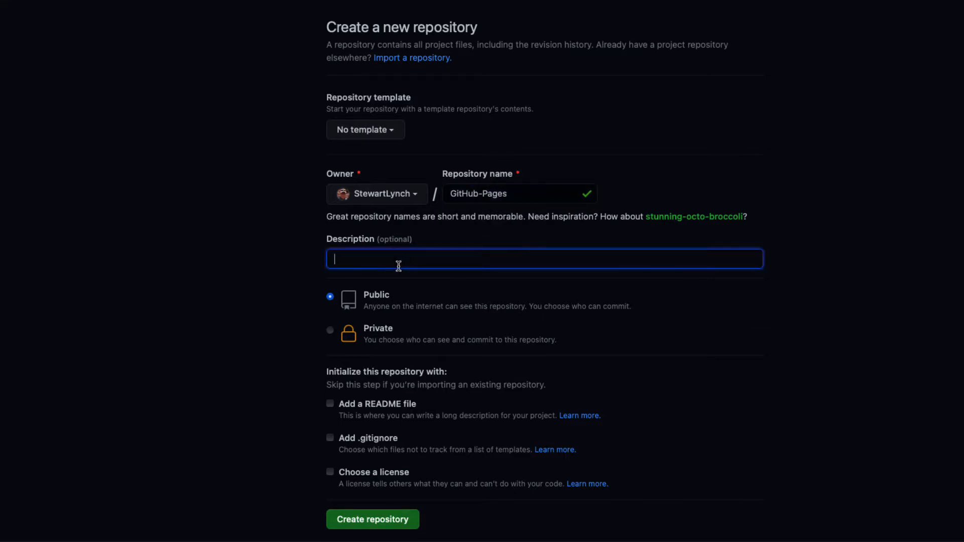
text(How to use GitHub Pa)
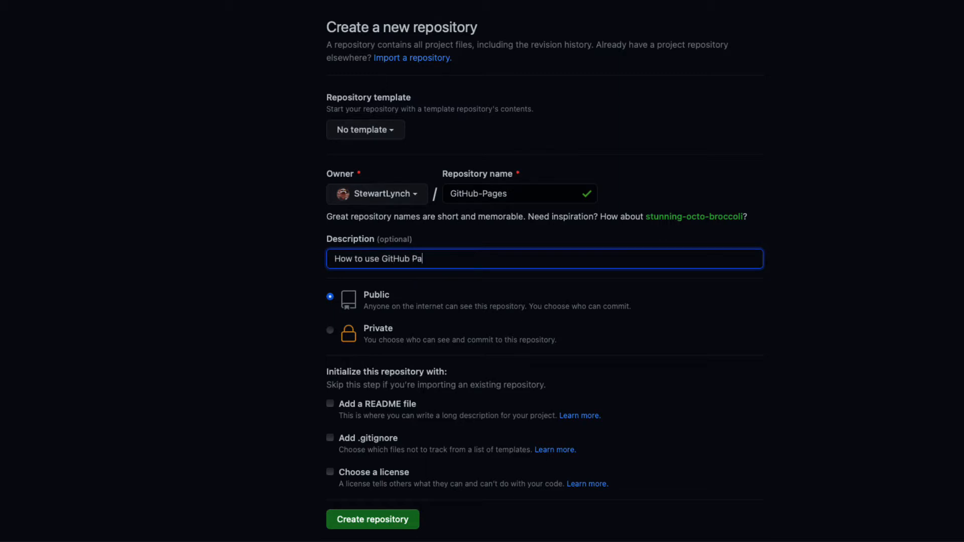
text(ges and Typora to)
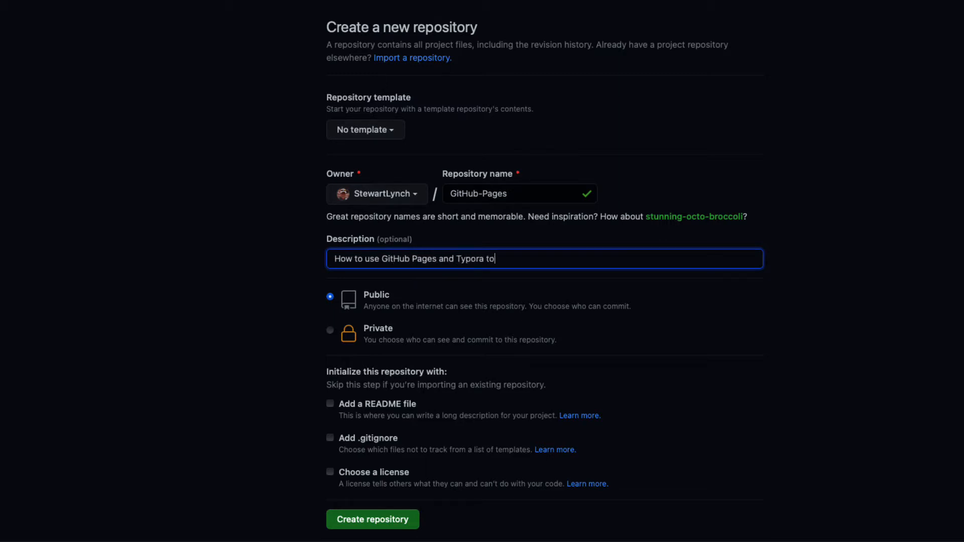
text(publish a blog/Documentatio)
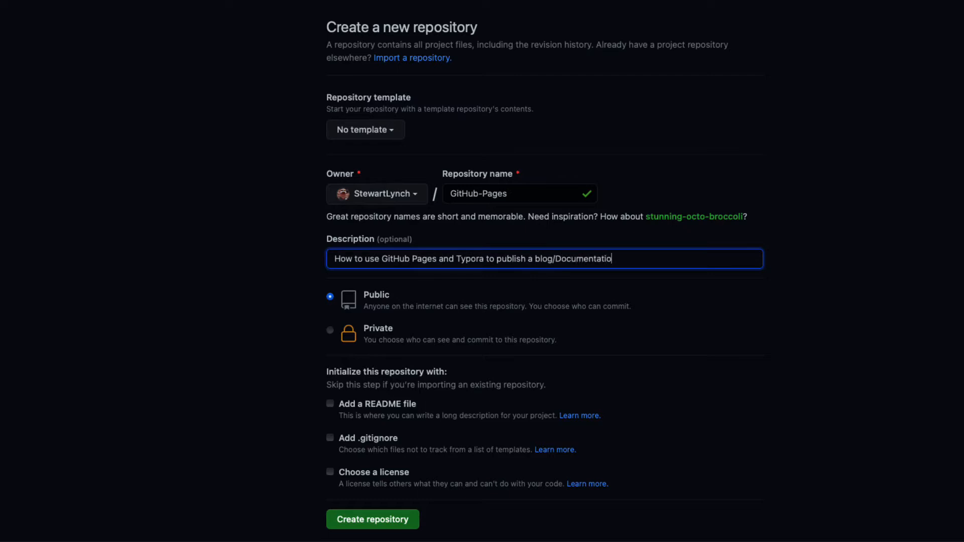
Step: Include a README, make the repository private, and create it
click(330, 404)
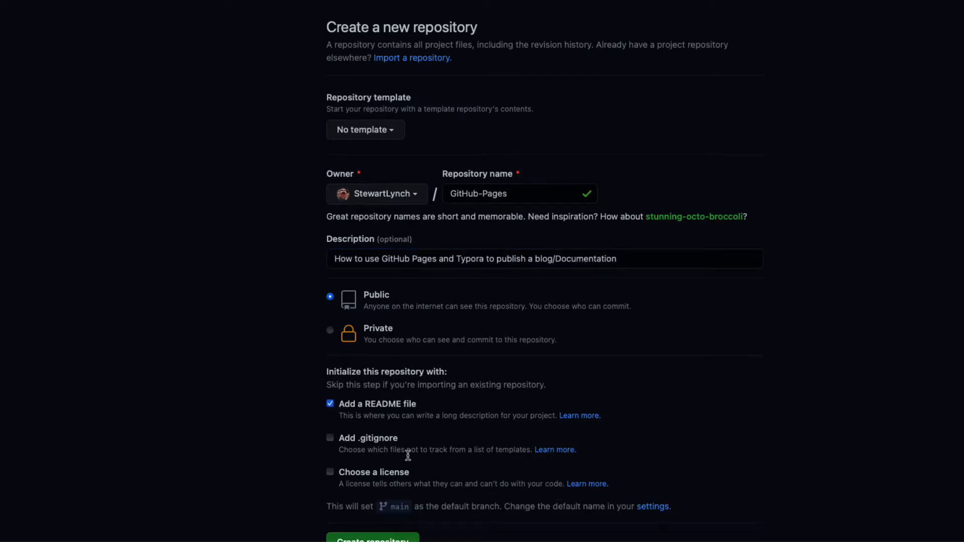
scroll(down, 3)
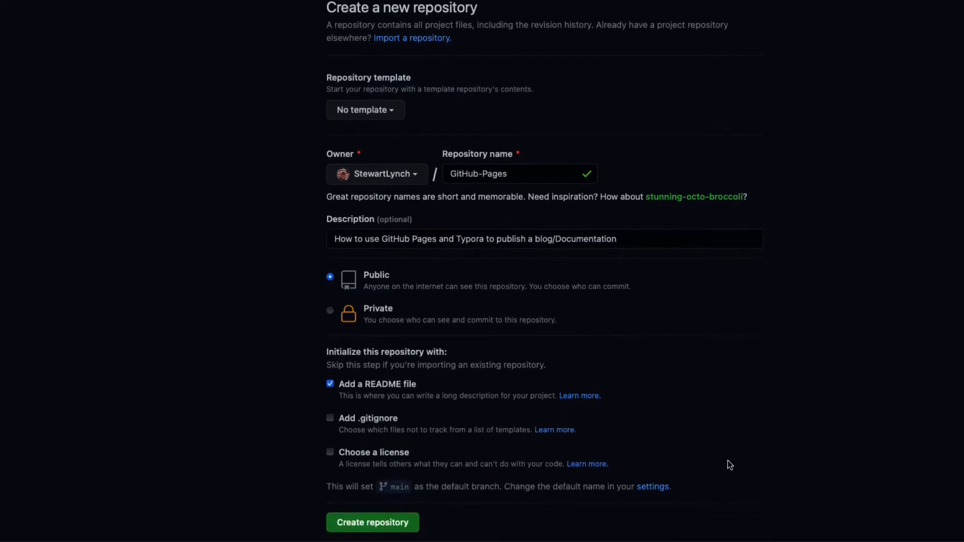
scroll(down, 3)
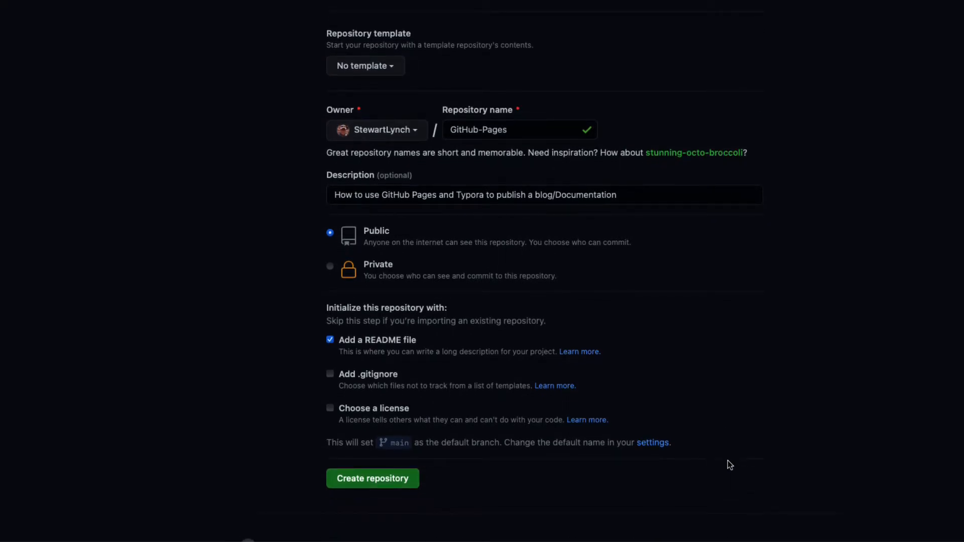
mouse_move(506, 296)
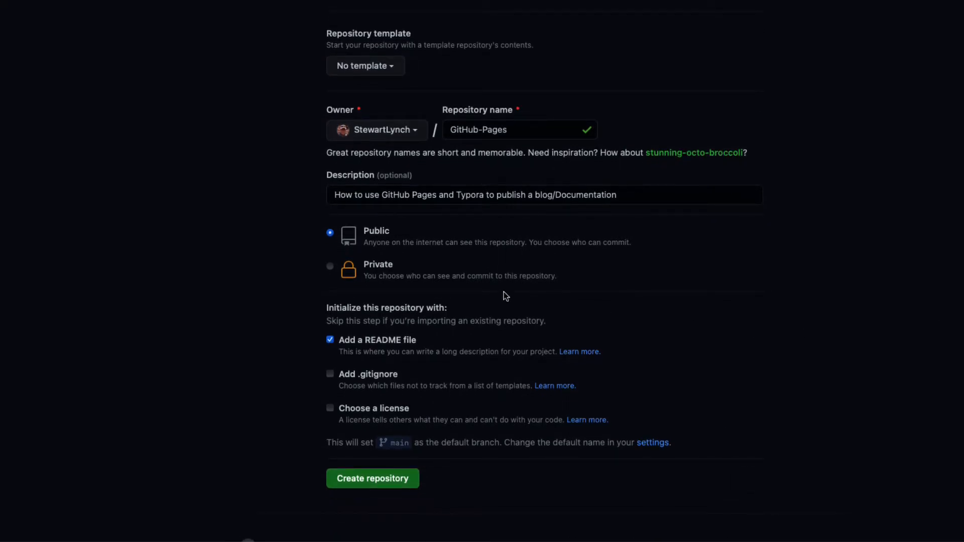
click(330, 267)
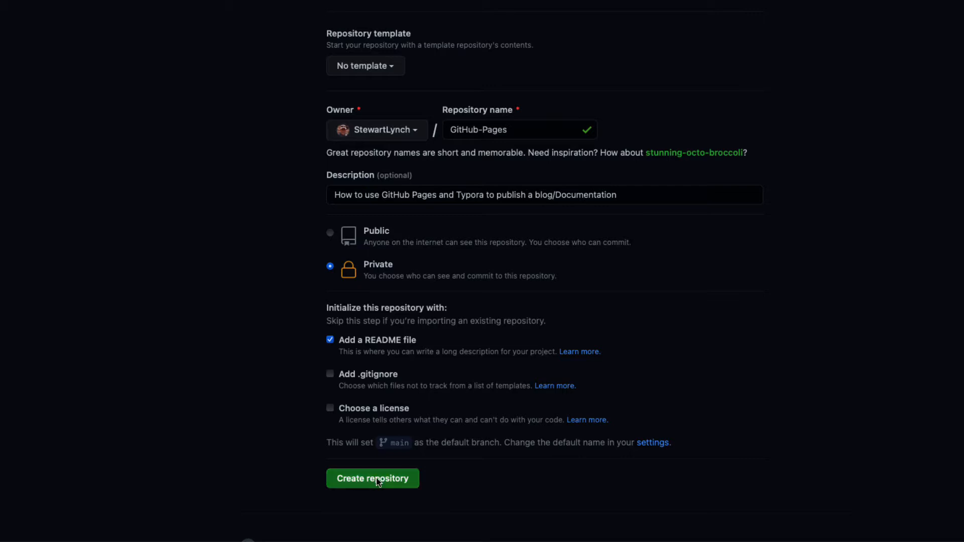
click(372, 478)
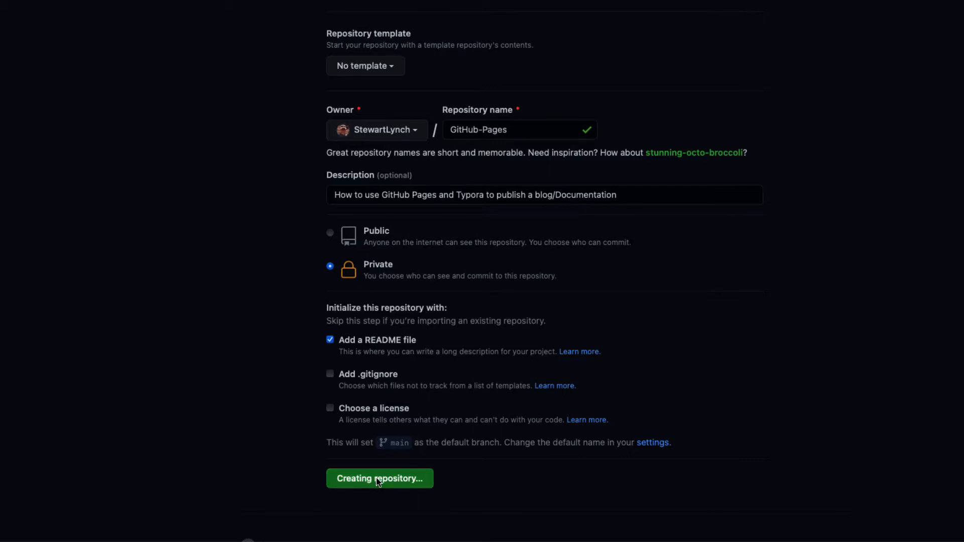
click(380, 478)
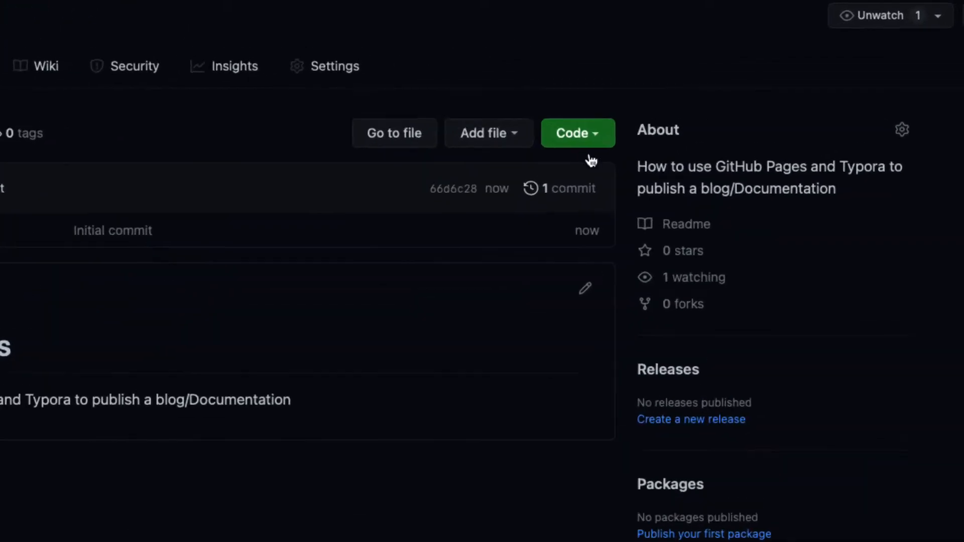
Step: Copy the gh repo clone command from the Code button's GitHub CLI tab
click(578, 133)
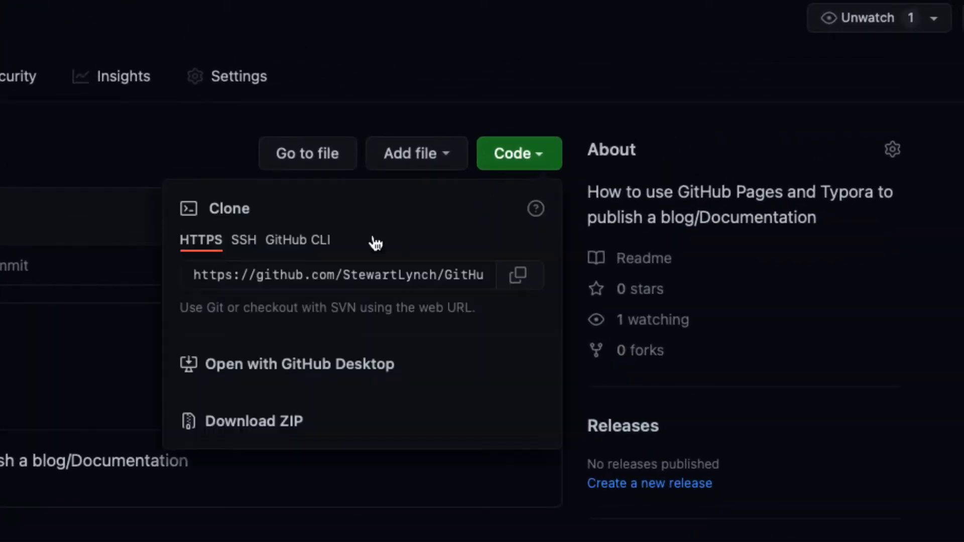
click(297, 240)
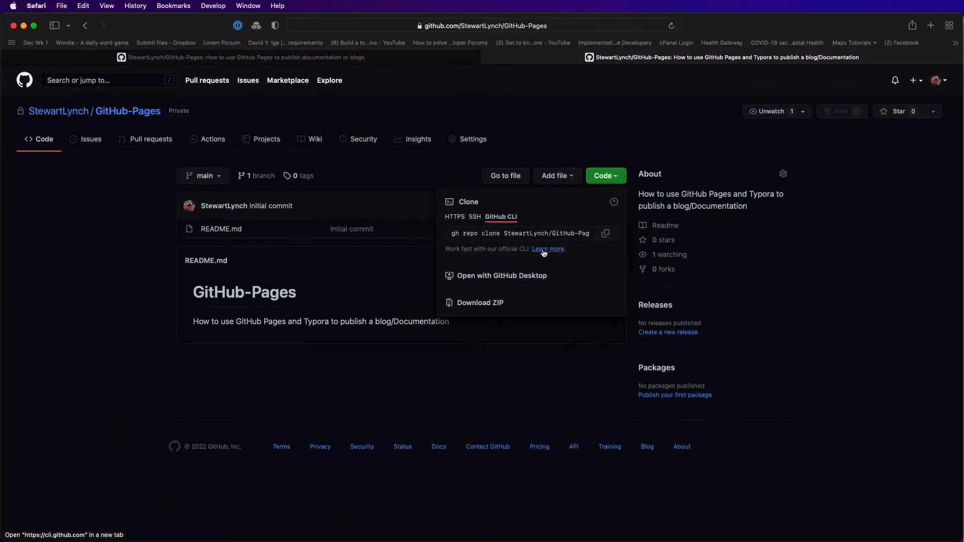
click(548, 249)
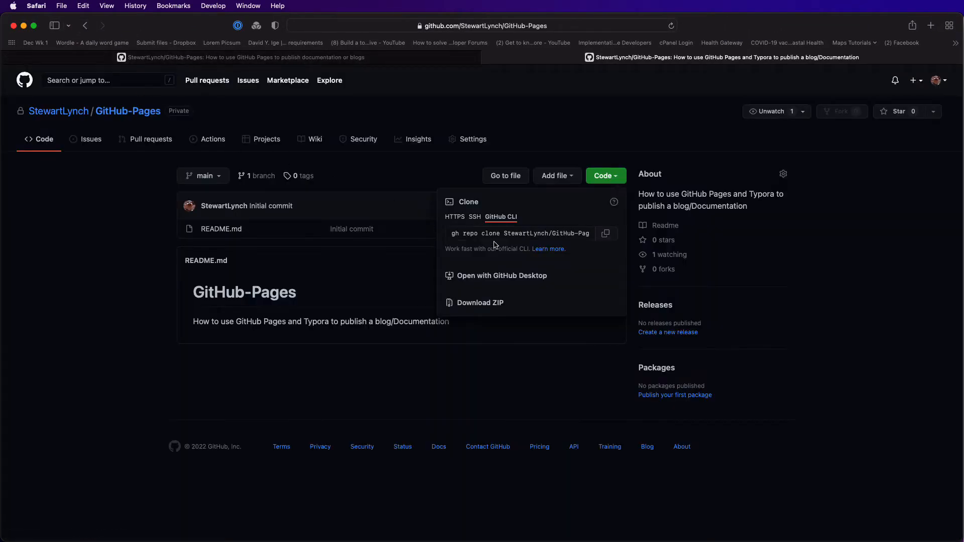
mouse_move(575, 242)
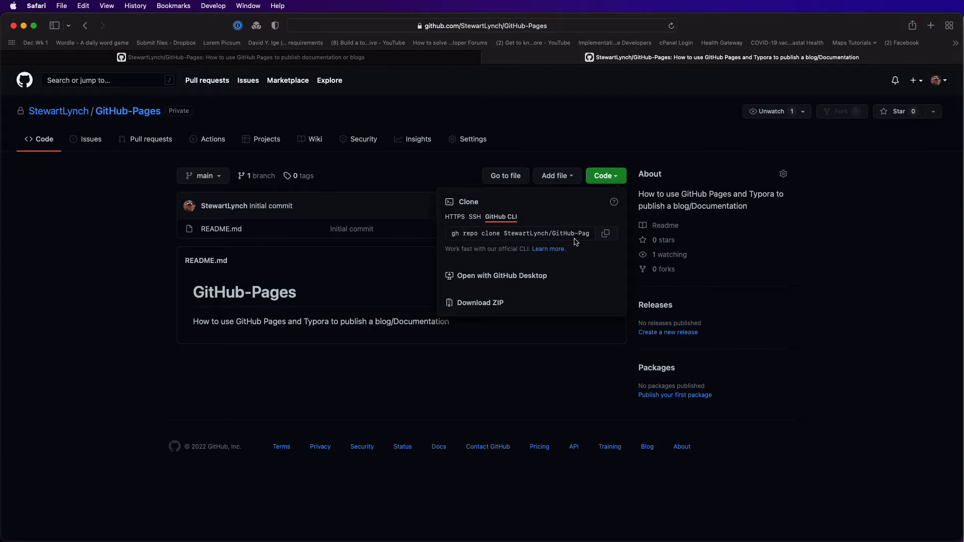
click(606, 233)
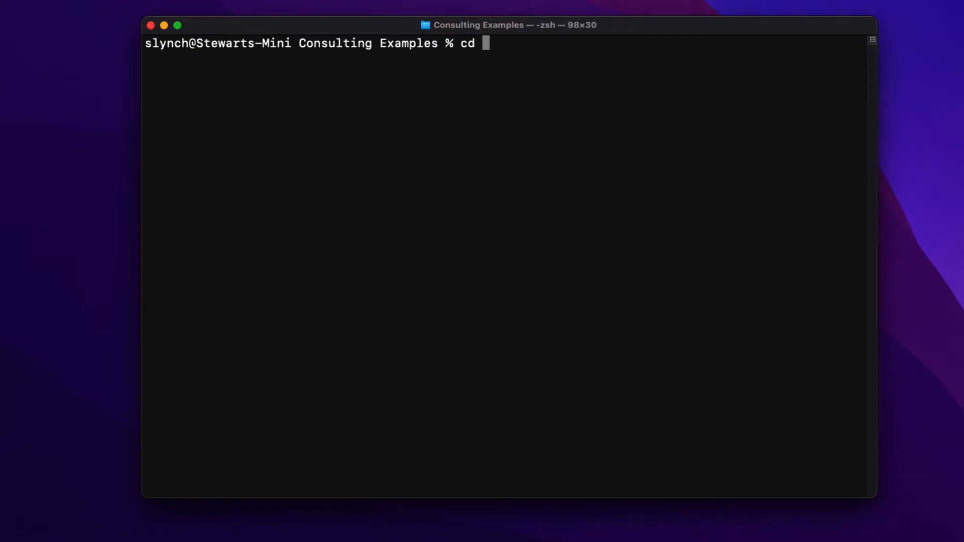
Step: Change to ~/desktop and run gh repo clone StewartLynch/GitHub-Pages
text(~/desktop)
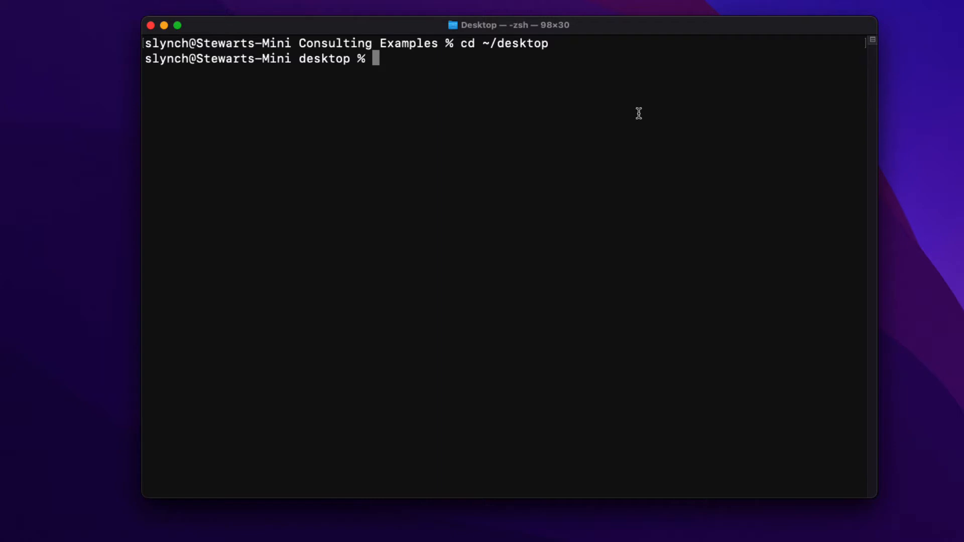
text(gh repo clone StewartLynch/GitHub-Pages)
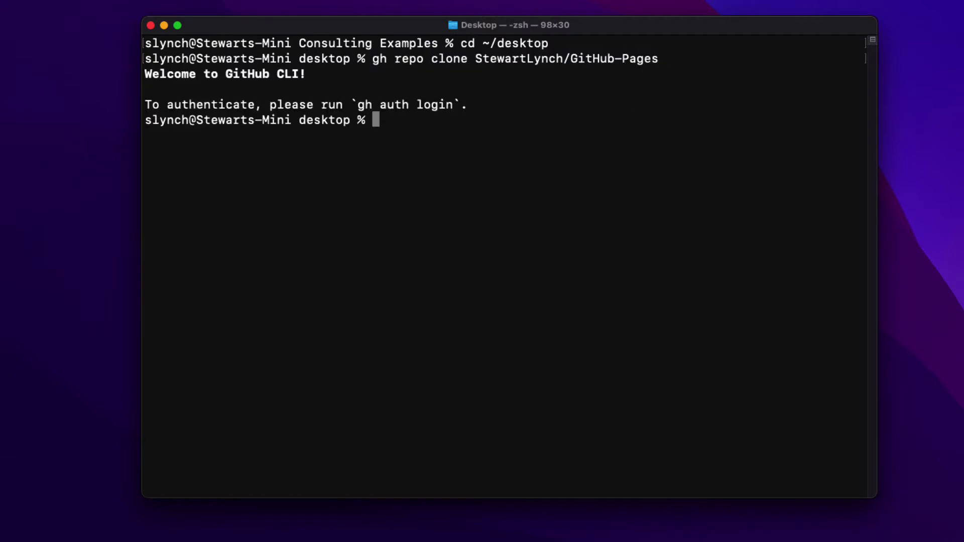
text(gh)
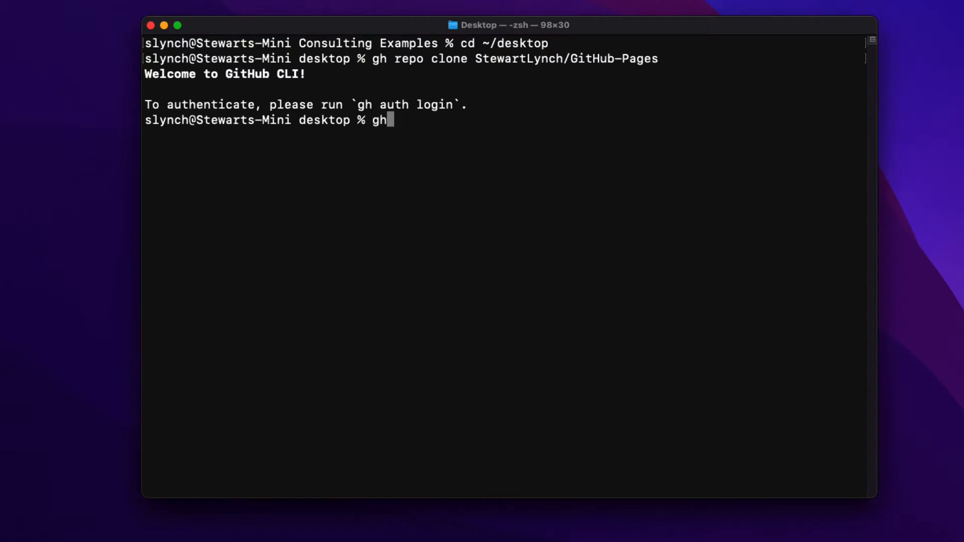
Step: Log gh in to GitHub.com with a pasted token, then rerun the GitHub-Pages clone
text(auth login)
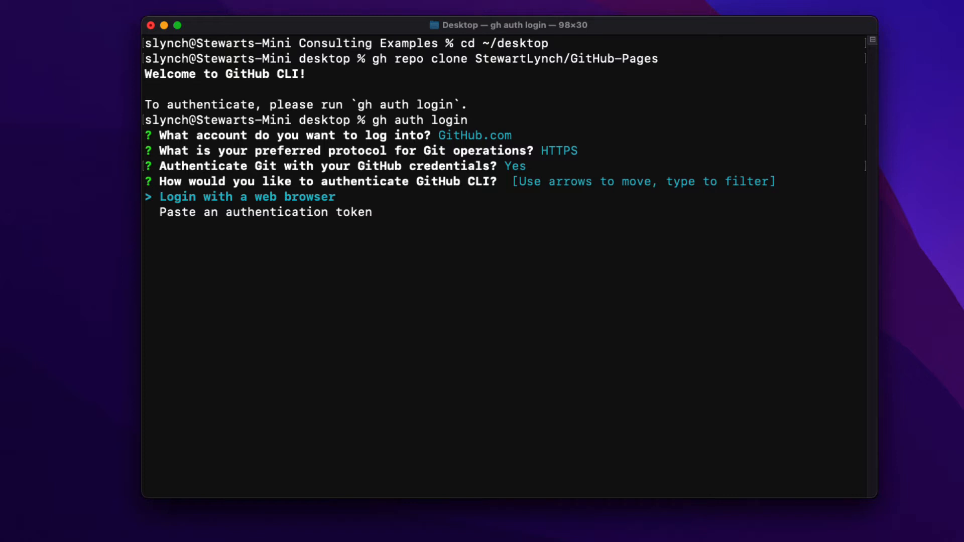
key(Down)
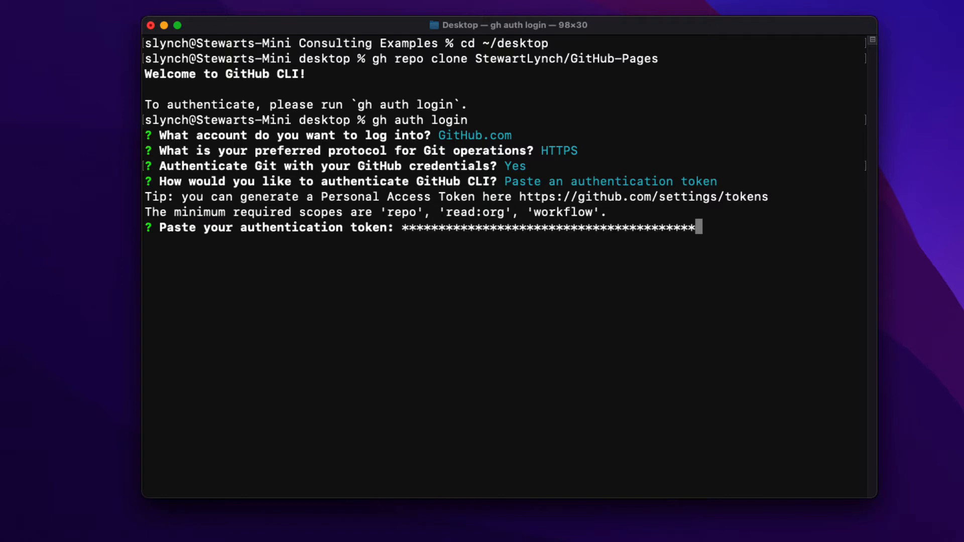
key(enter)
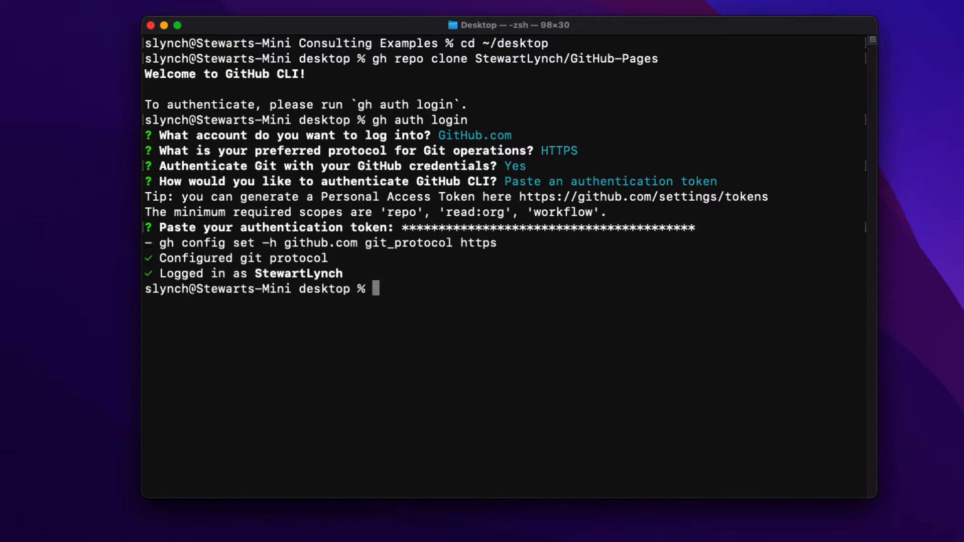
text(gh repo clone StewartLynch/GitHub-Pages)
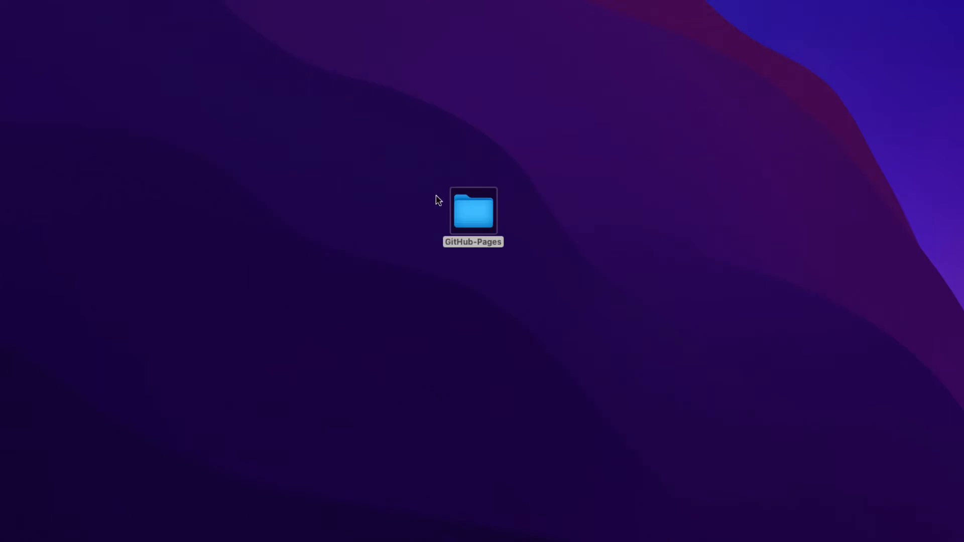
Step: Open README.md from the desktop GitHub-Pages folder and place the cursor after the description
double_click(473, 212)
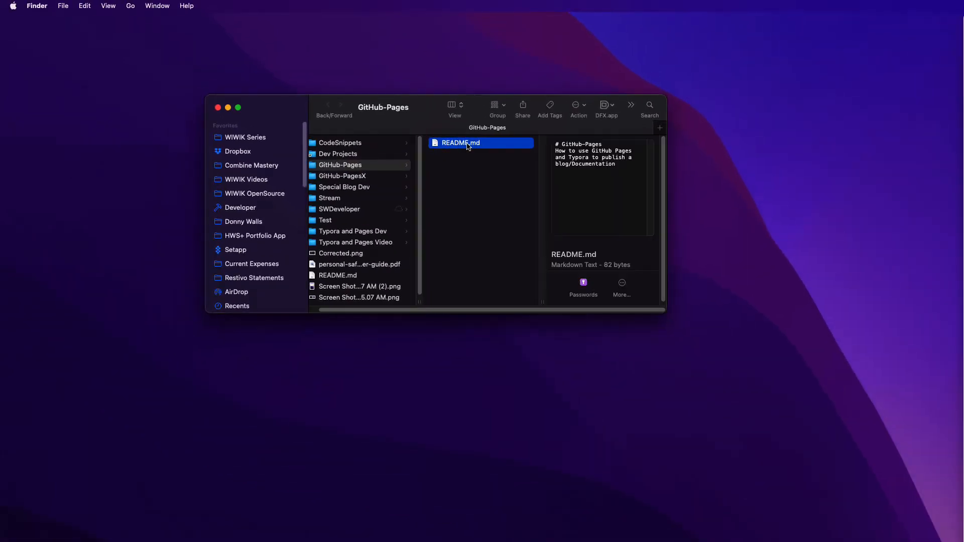
double_click(468, 142)
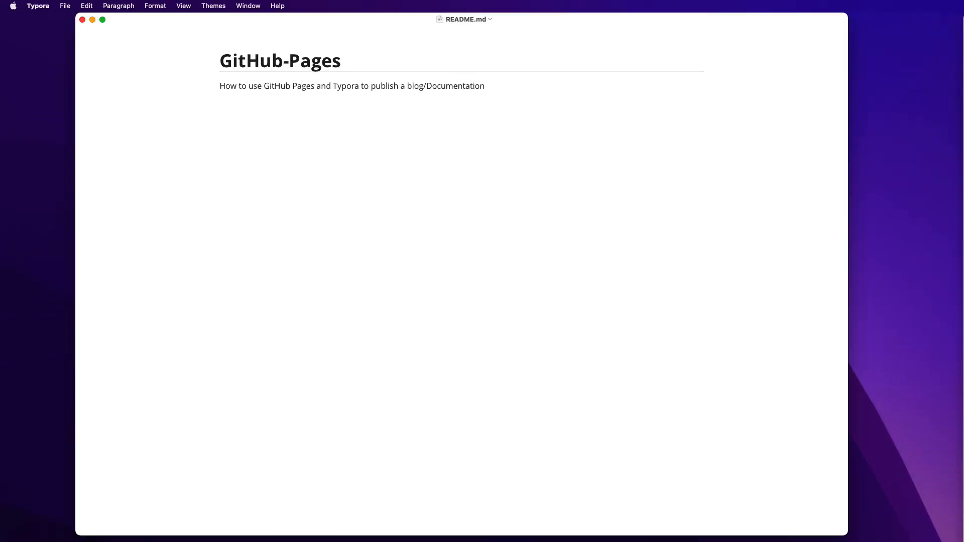
click(485, 86)
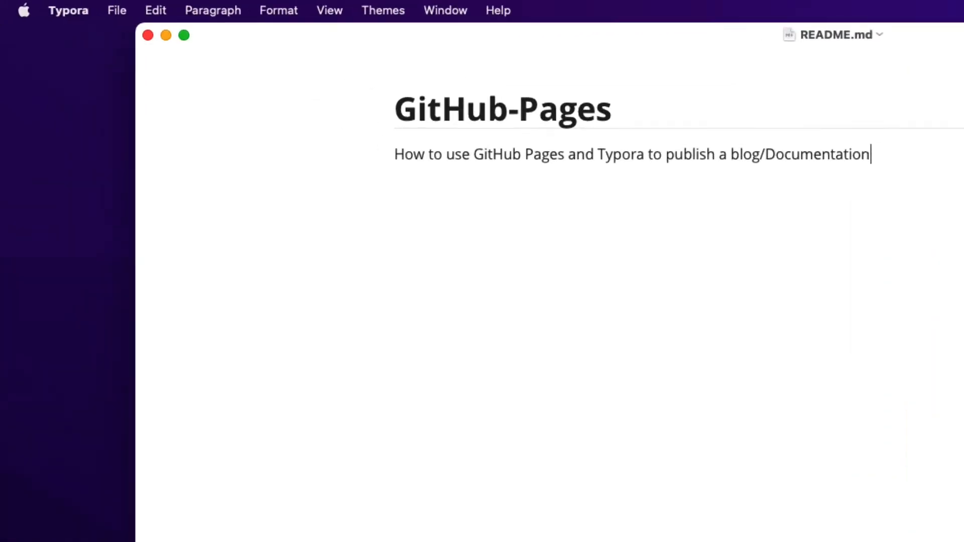
click(69, 10)
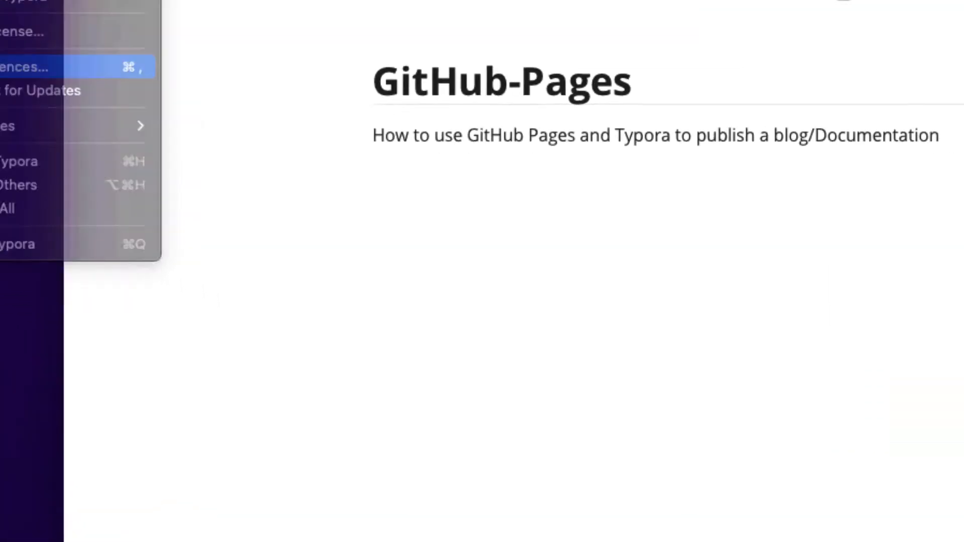
click(25, 67)
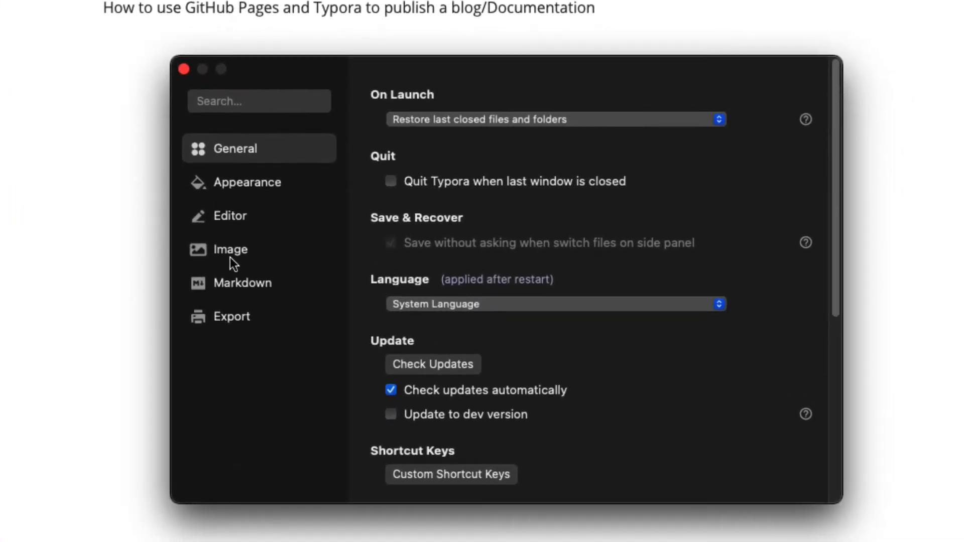
click(231, 249)
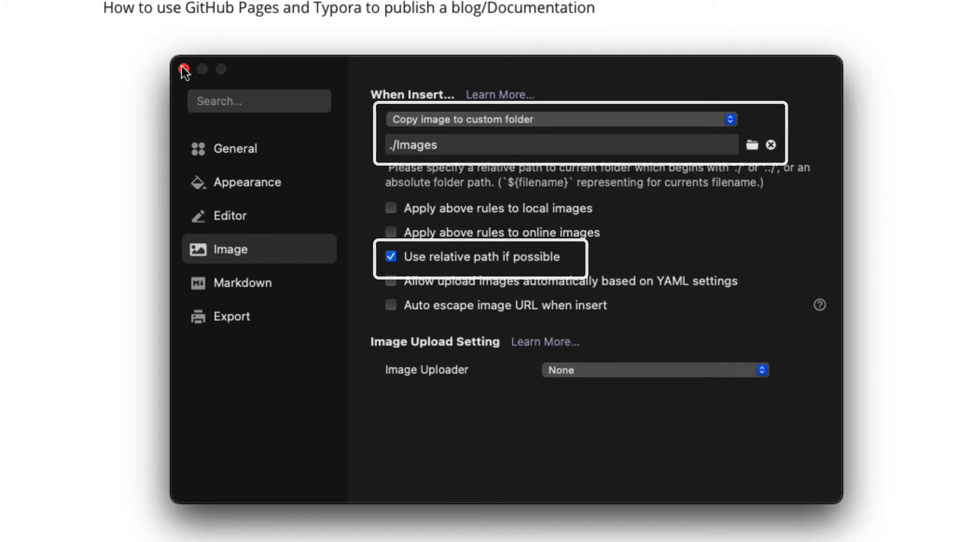
click(184, 69)
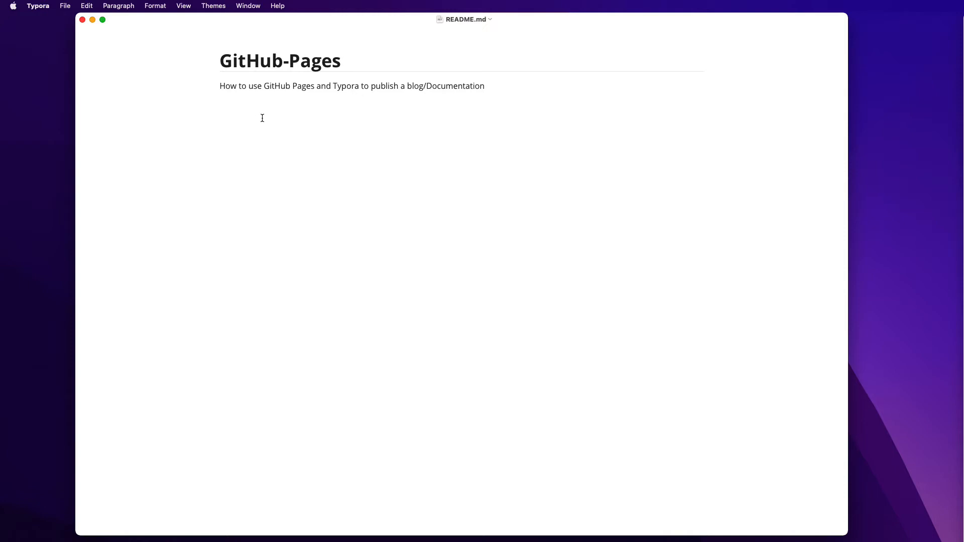
Step: Paste the tutorial text and screenshot into README.md, creating a new Images folder
click(485, 86)
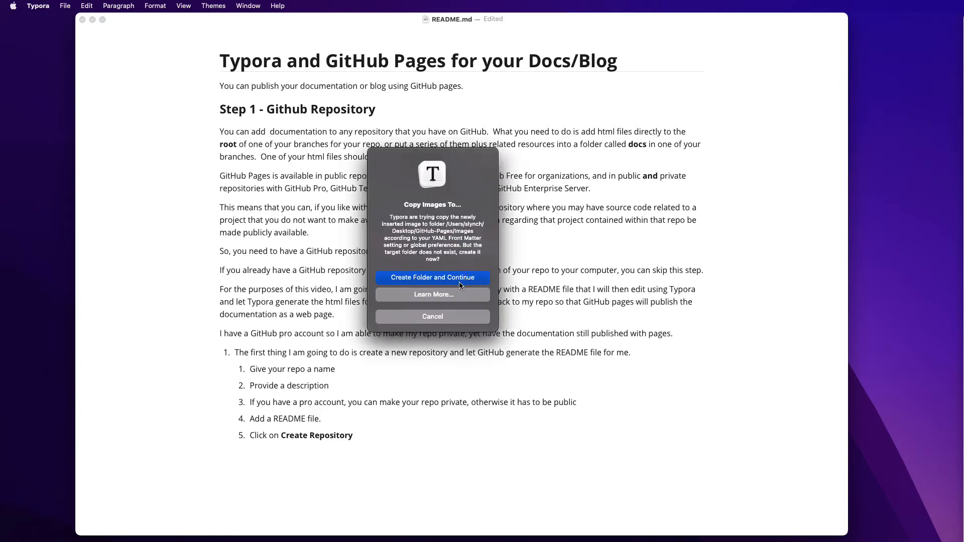
mouse_move(460, 282)
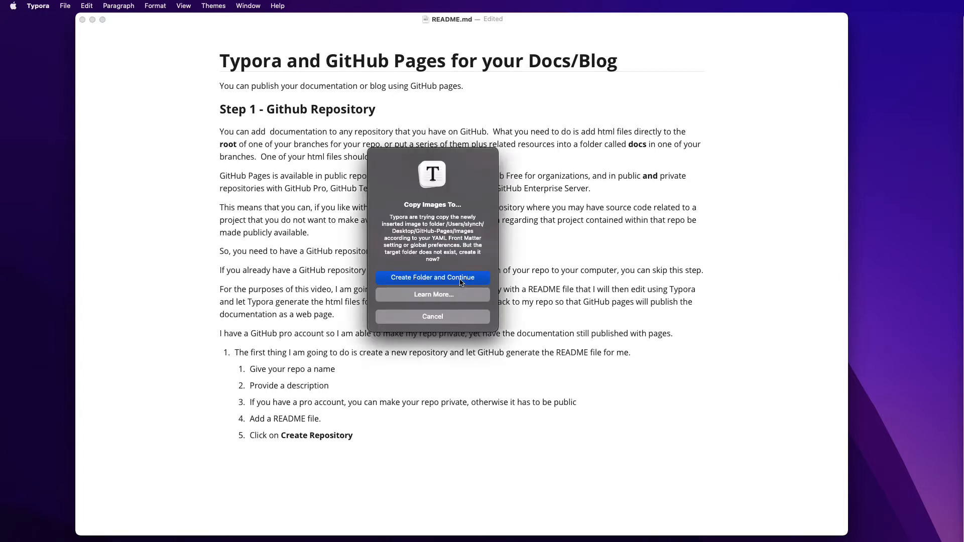
click(432, 277)
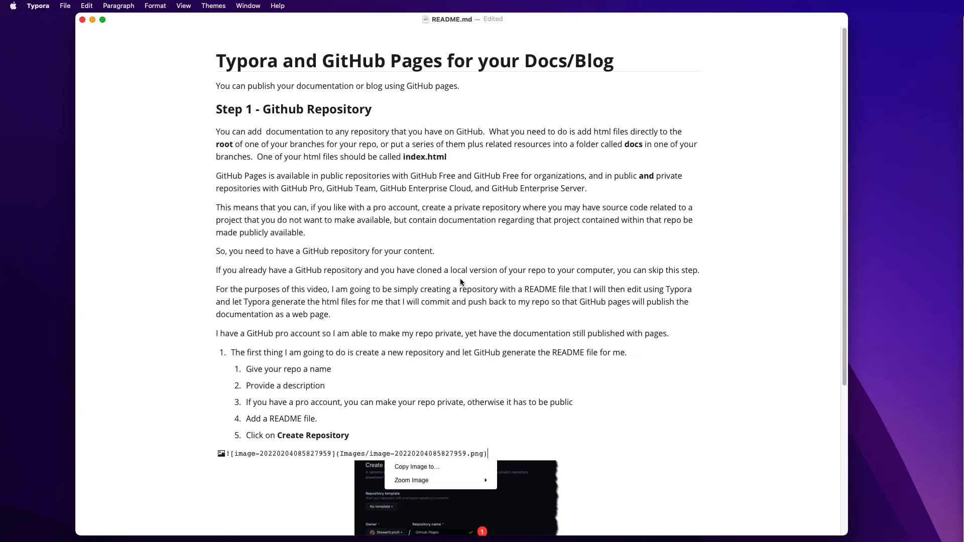
click(564, 371)
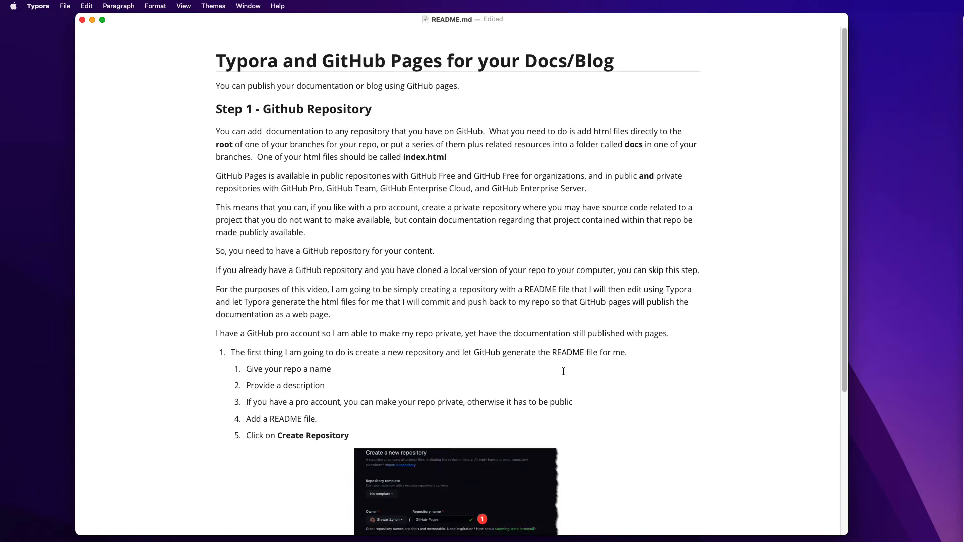
scroll(down, 3)
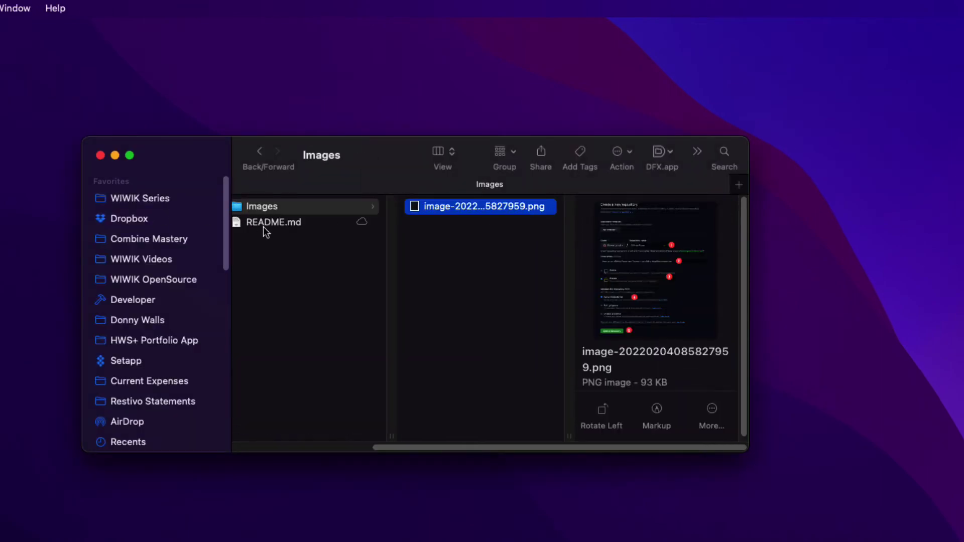
Step: Reopen README.md and scroll through the tutorial to Step 5 - Enable Pages
double_click(273, 222)
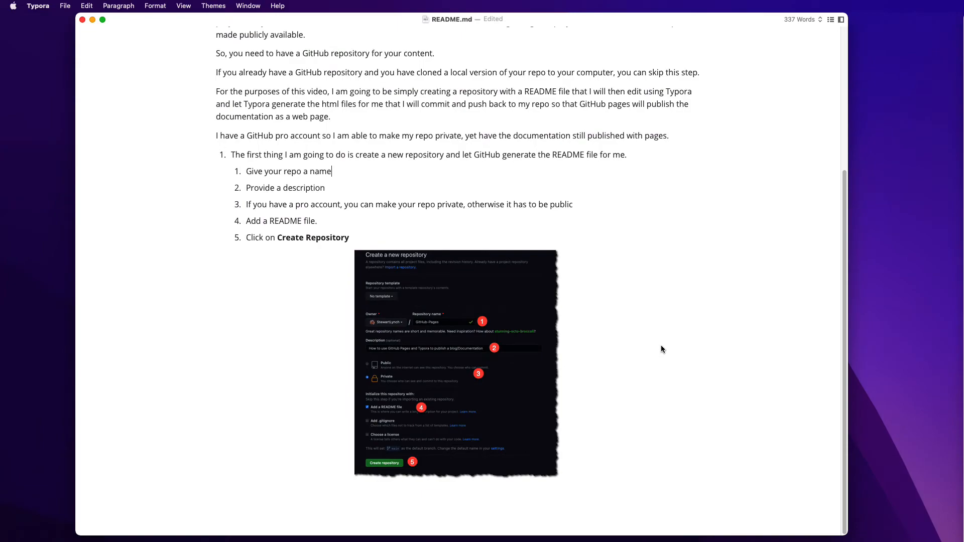
scroll(down, 3)
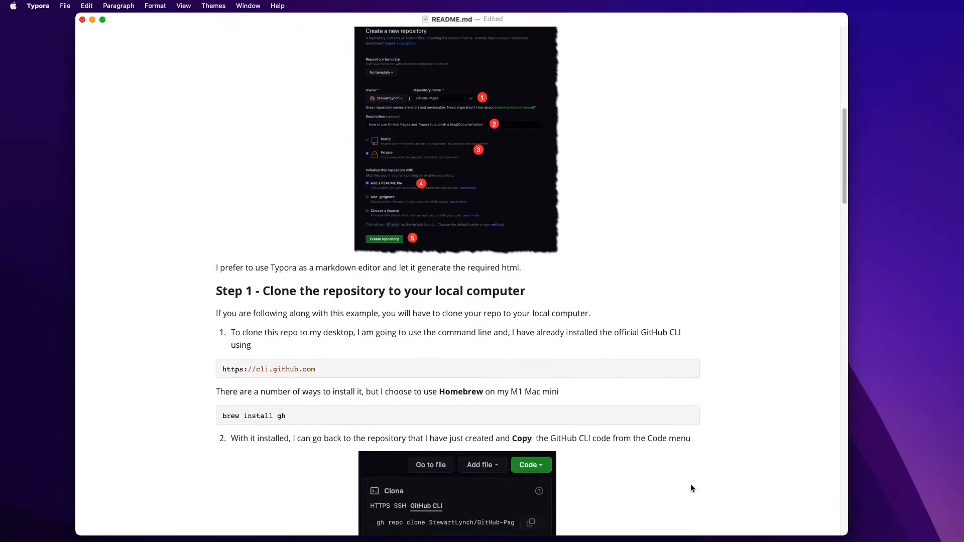
scroll(down, 3)
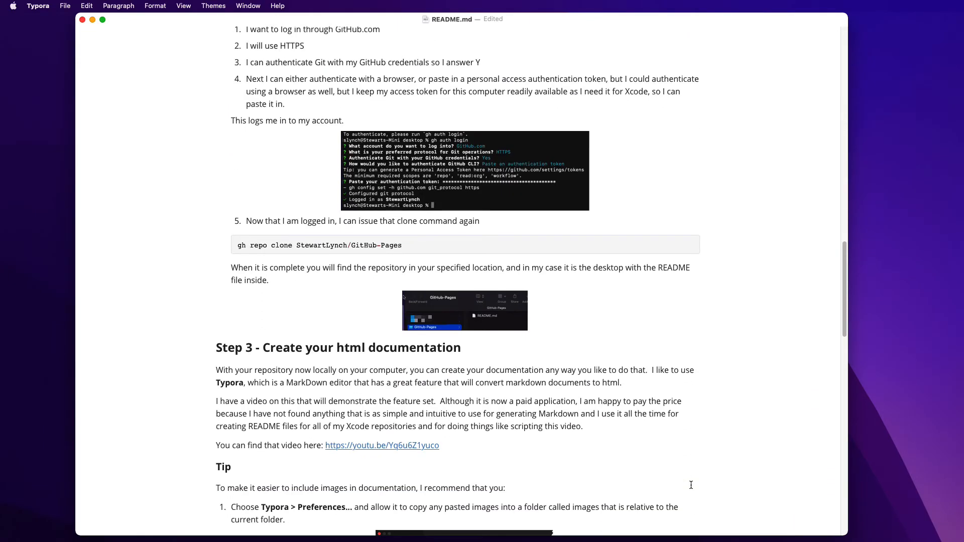
scroll(down, 3)
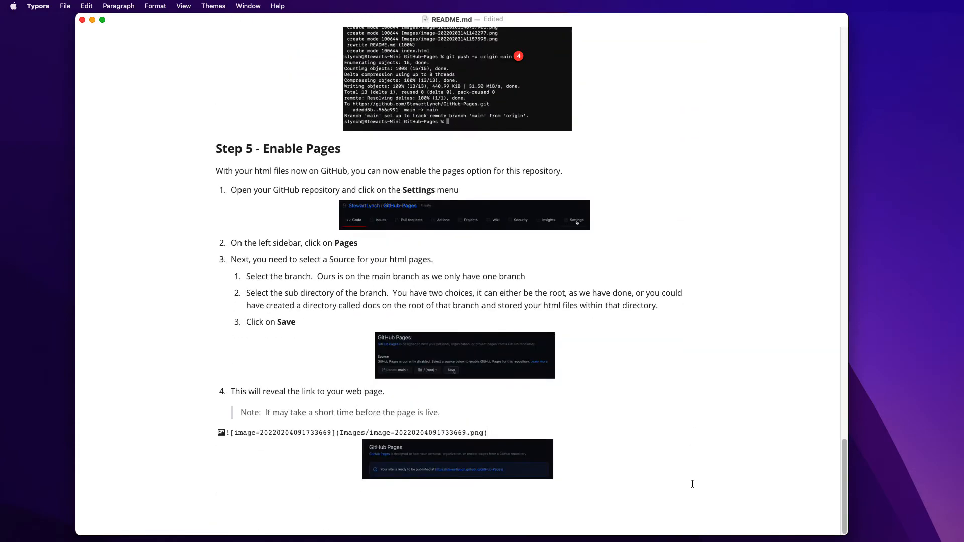
scroll(up, 3)
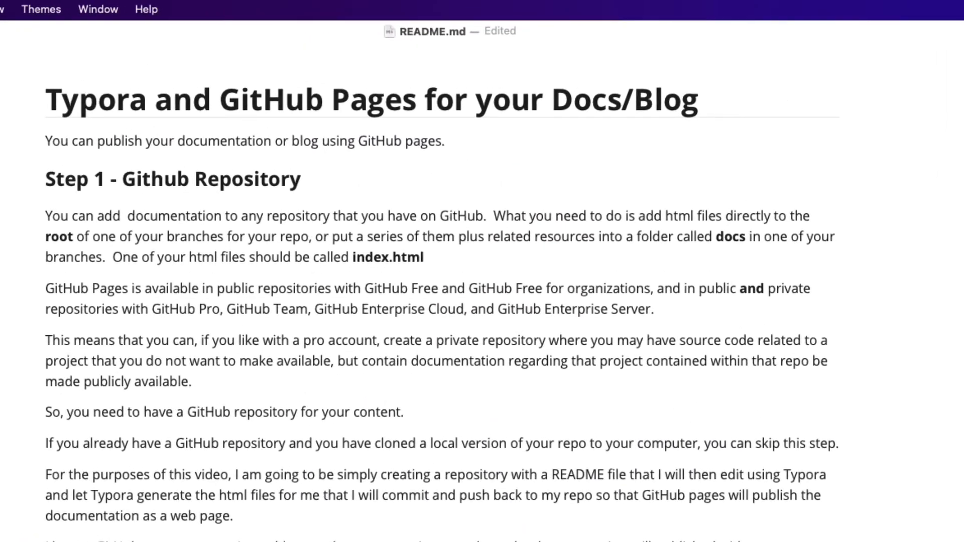
Step: Switch to Safari showing typora.io's Readable & Writable features page
click(40, 9)
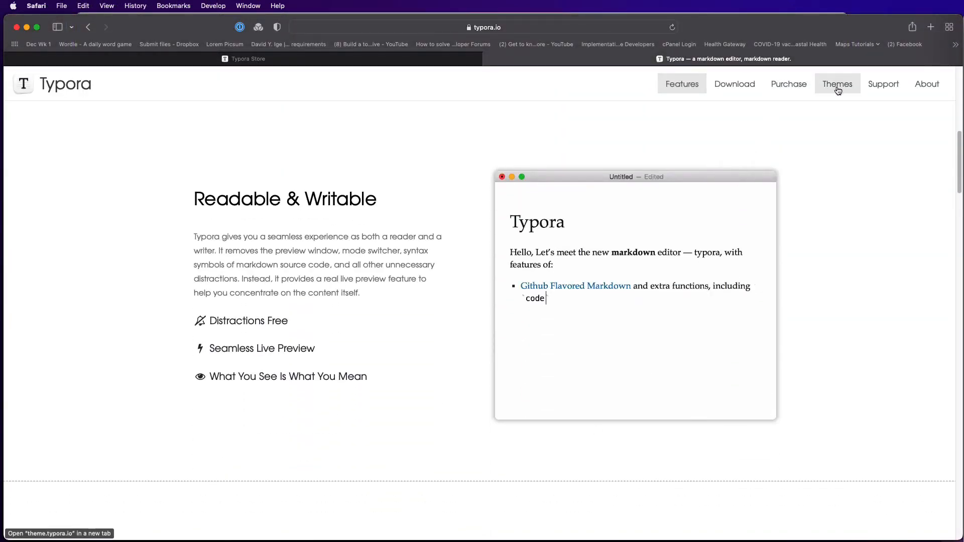
Step: Open and scroll through the Typora Themes Gallery on typora.io
click(837, 84)
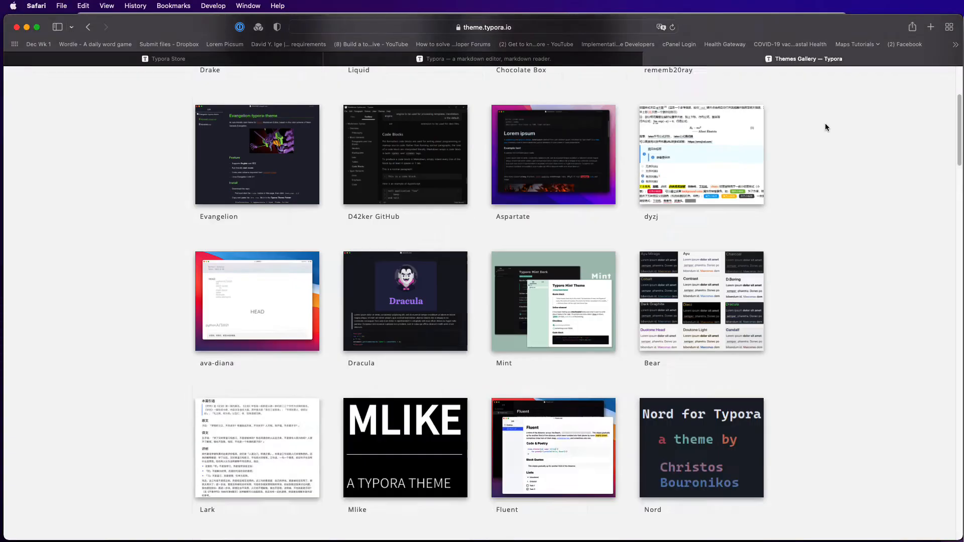
scroll(down, 3)
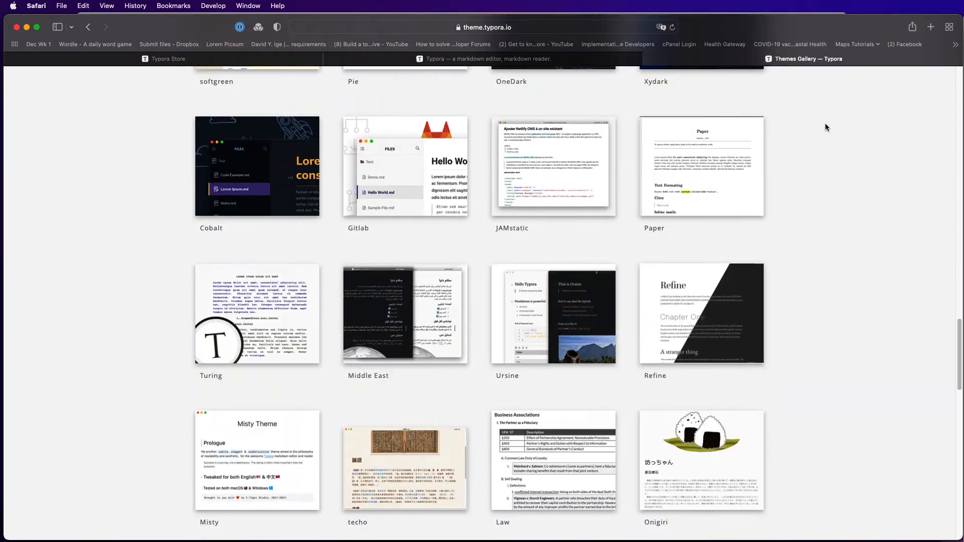
scroll(down, 3)
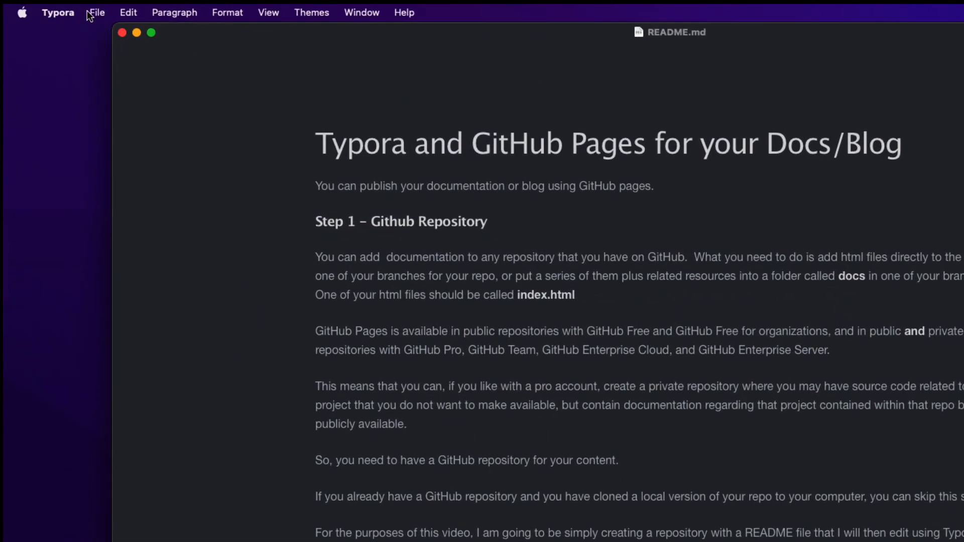
Step: Export the README as HTML without styles, saved as index.html
click(97, 12)
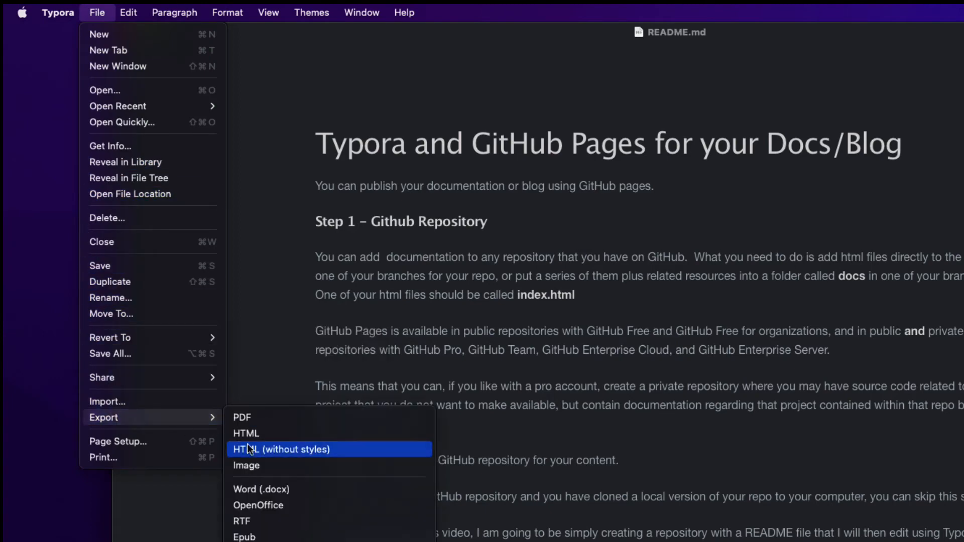
click(283, 449)
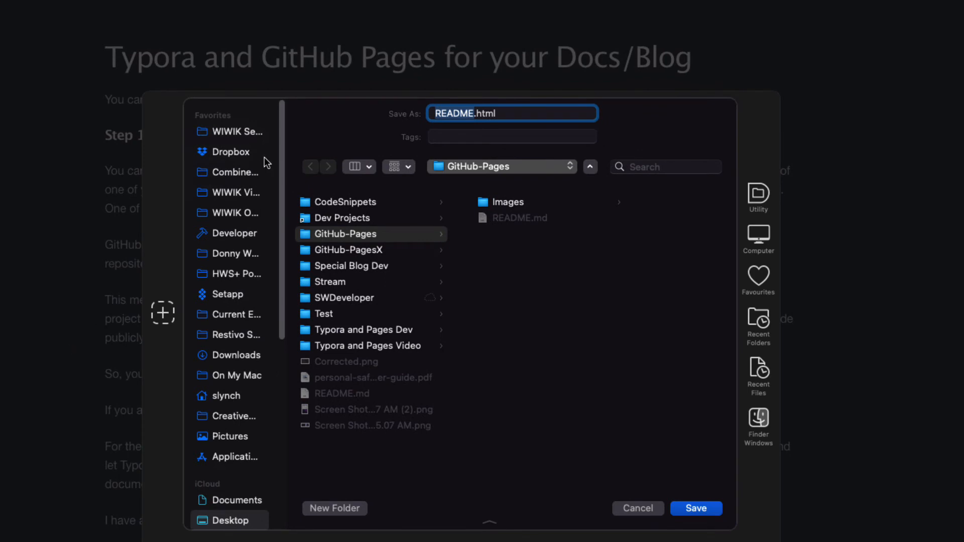
text(index.html)
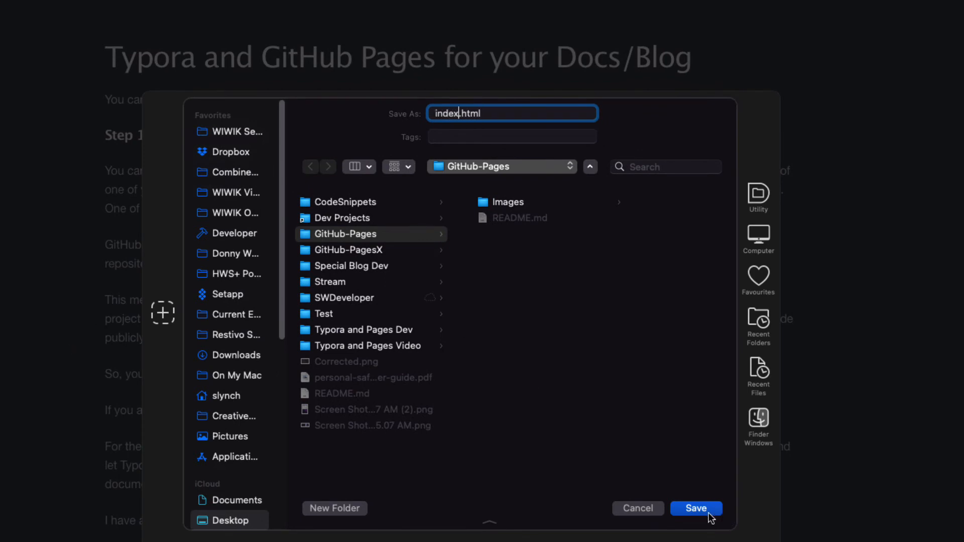
click(696, 509)
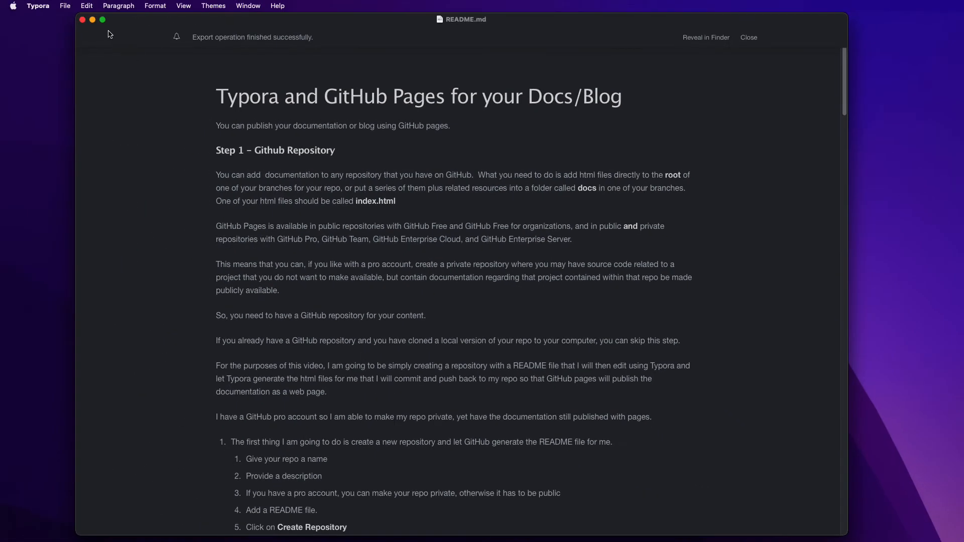
Step: Reveal the exported index.html in the GitHub-Pages folder and open it in Safari
click(706, 37)
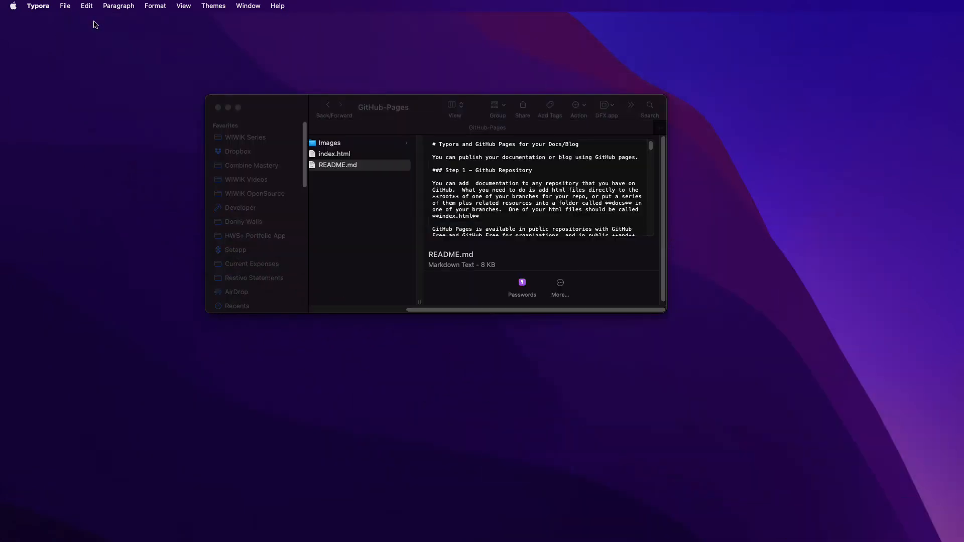
click(337, 165)
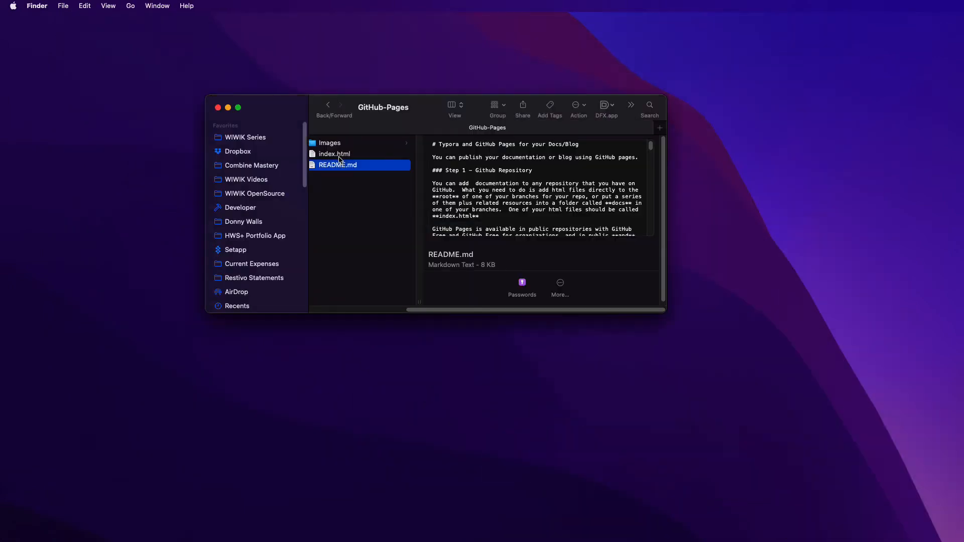
click(334, 154)
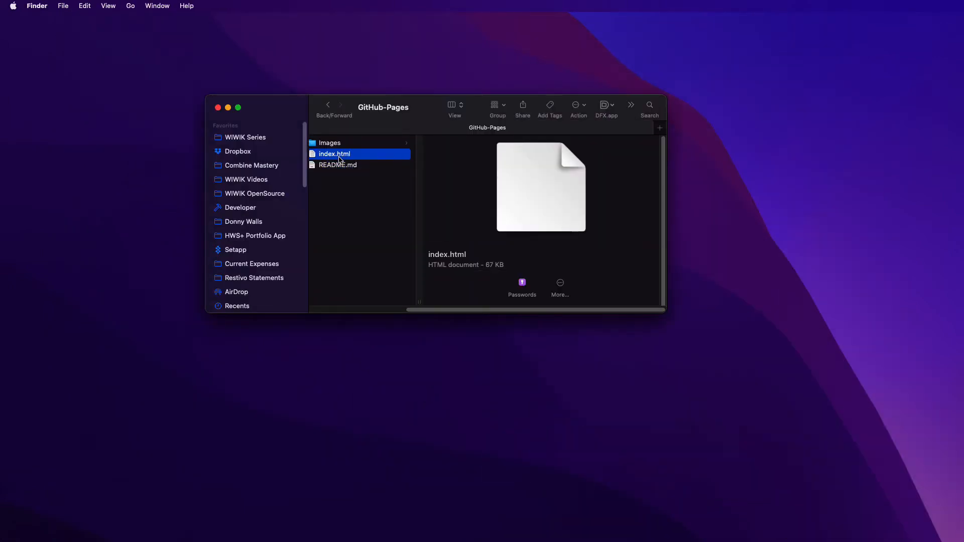
double_click(334, 154)
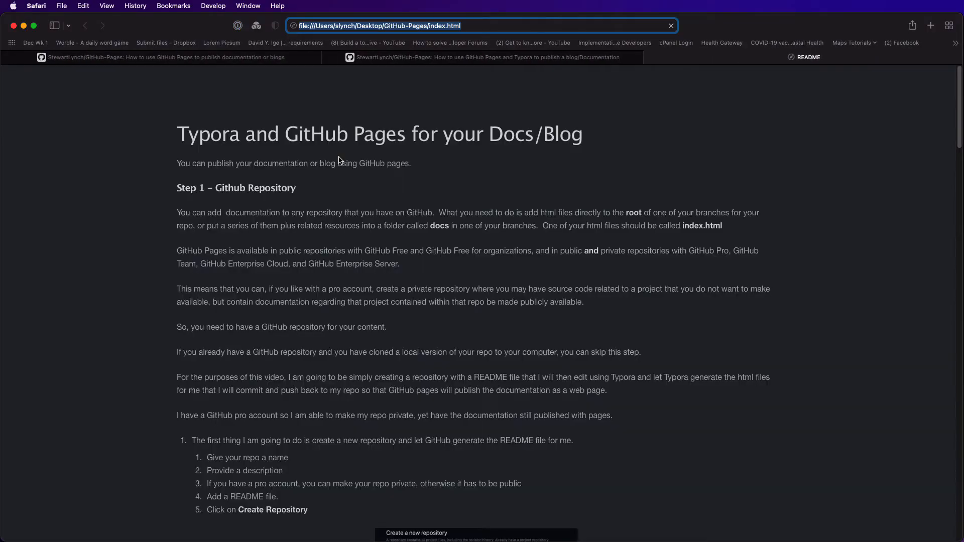
Step: Scroll through the exported index.html in Safari, then return to the Terminal window
scroll(down, 3)
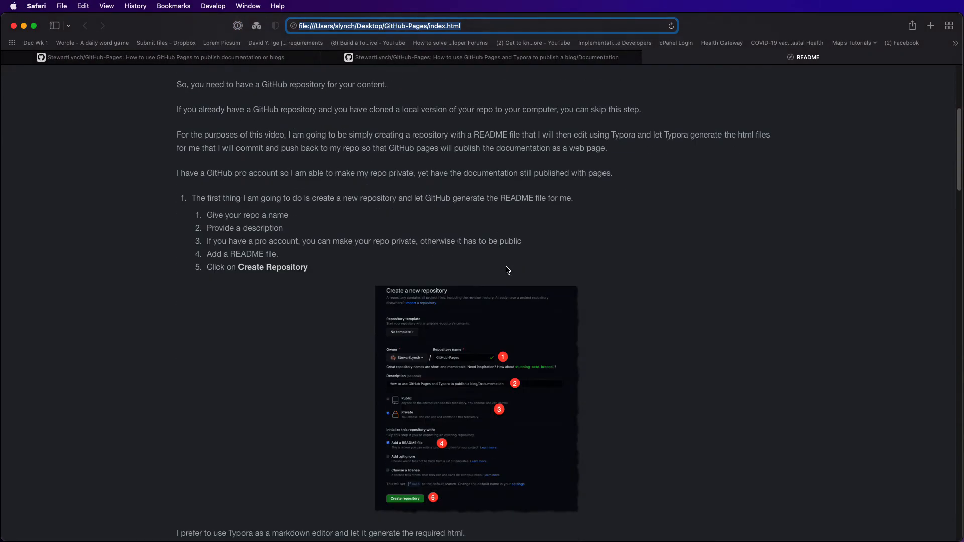
scroll(down, 3)
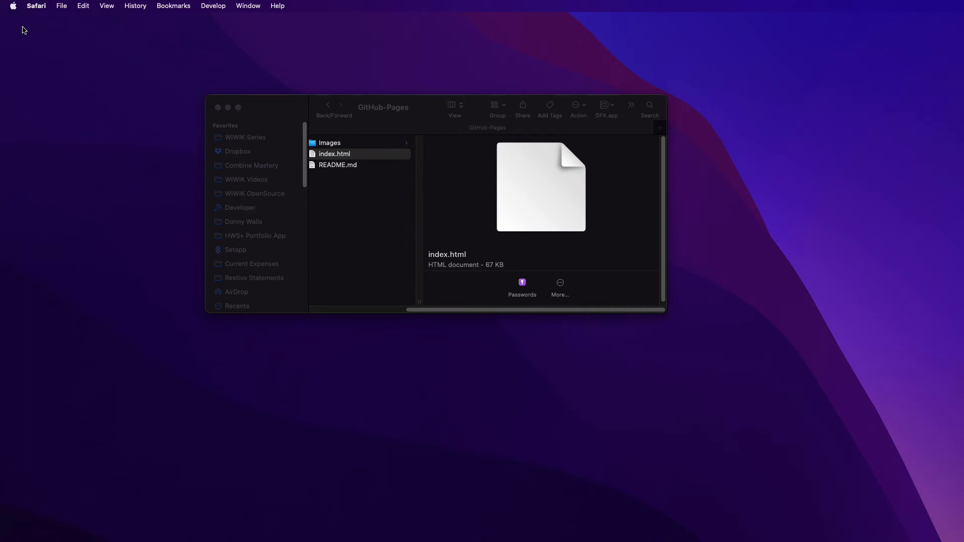
click(338, 165)
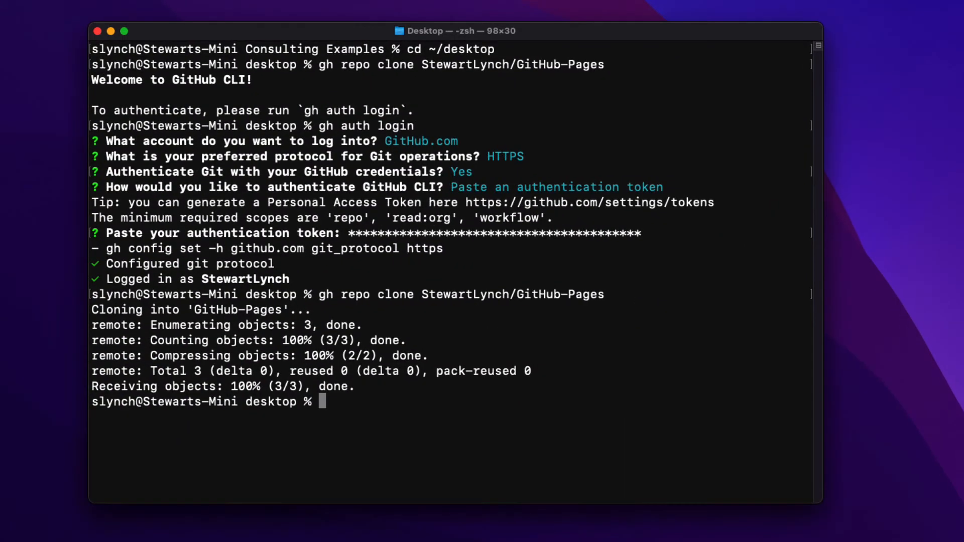
mouse_move(364, 421)
text(cd G)
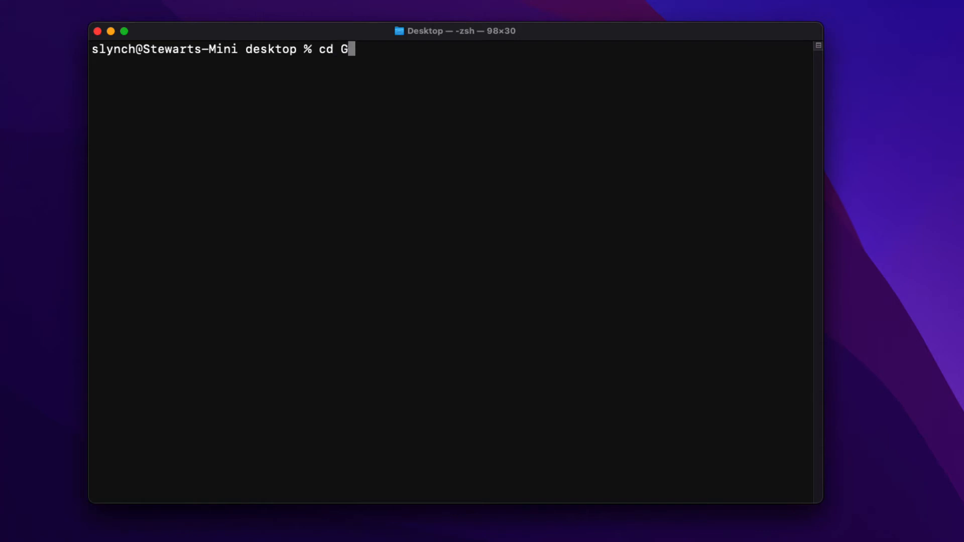
Step: Change directory into GitHub-Pages and begin typing the git add command
text(itH)
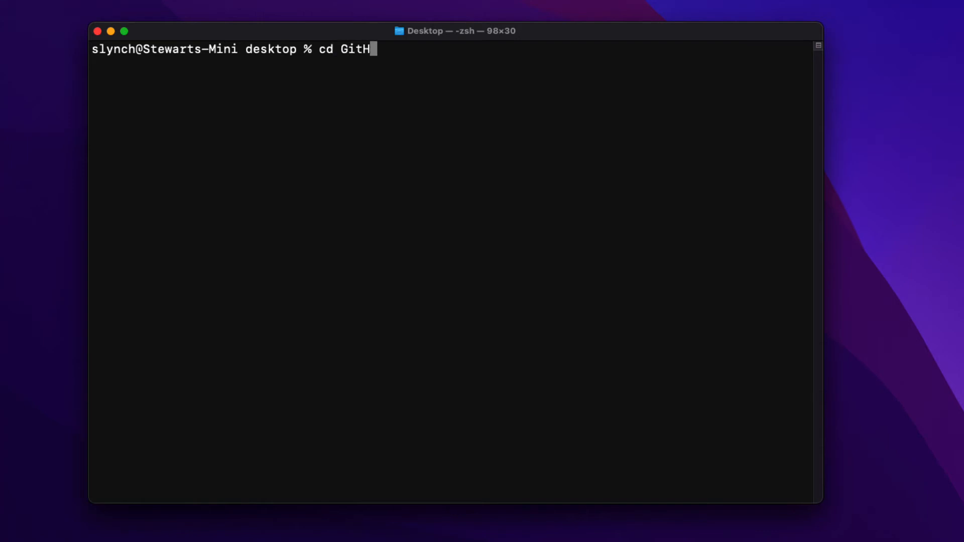
text(ub-)
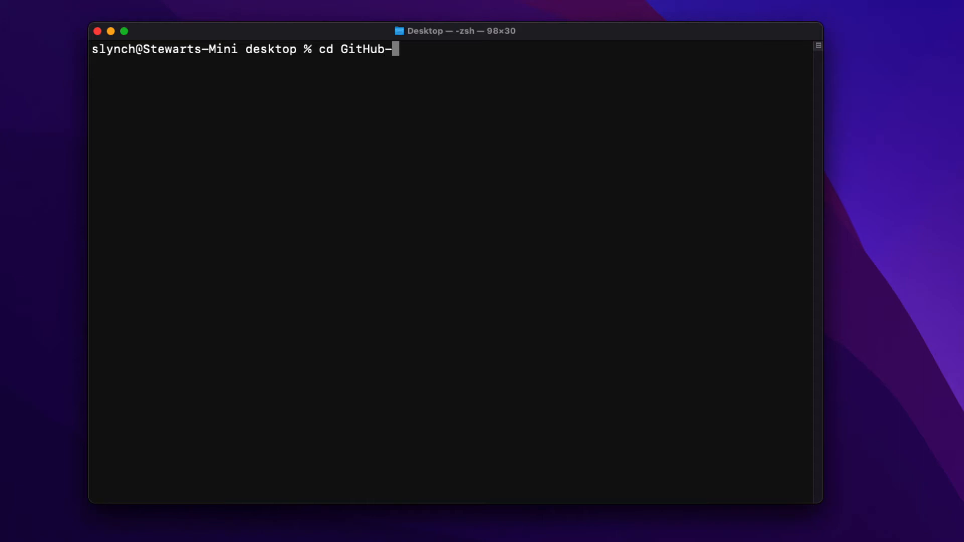
text(P)
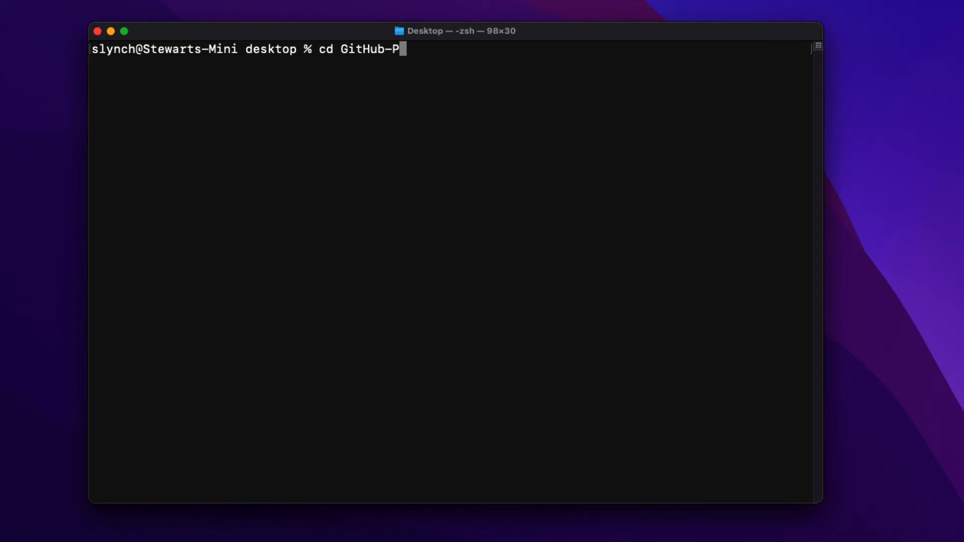
key(Enter)
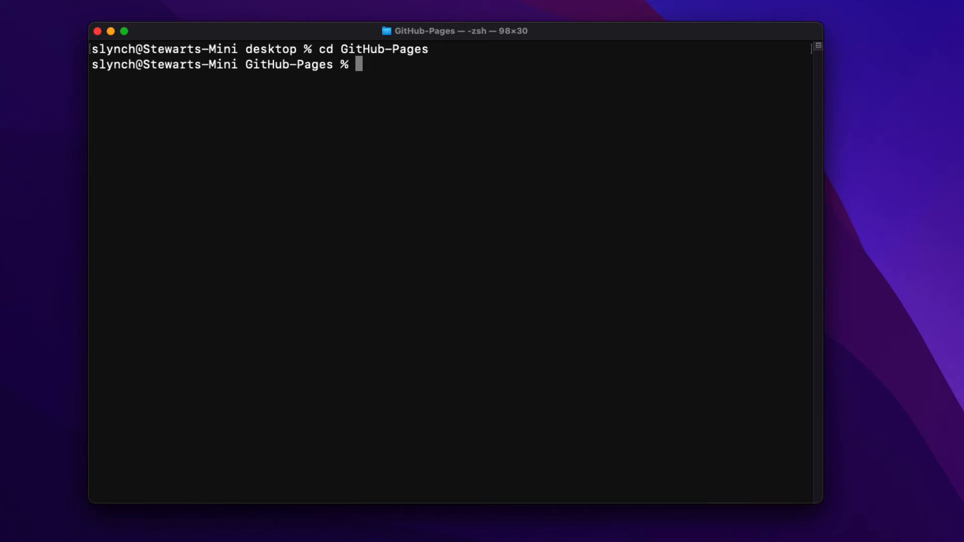
text(git add .)
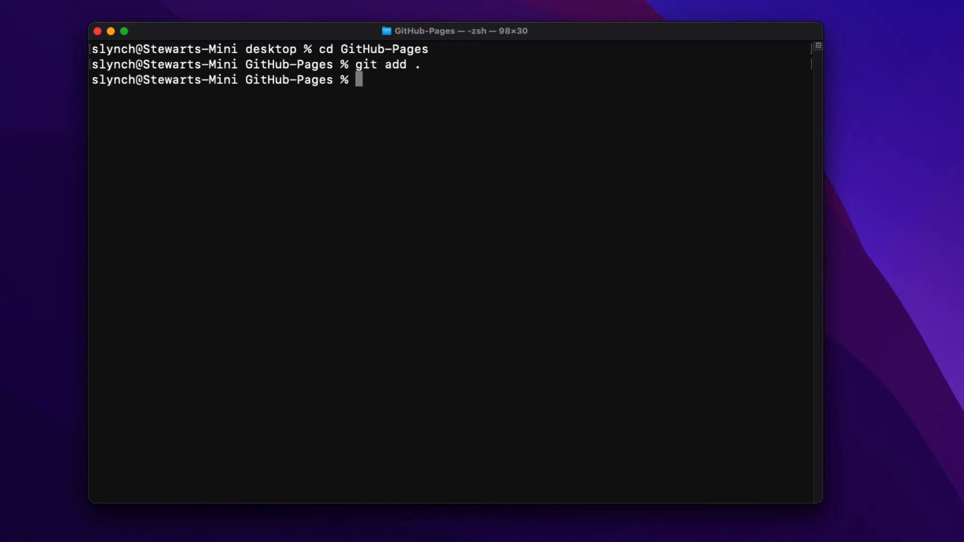
Step: Commit the staged files with the message "converted README to html"
text(git commit)
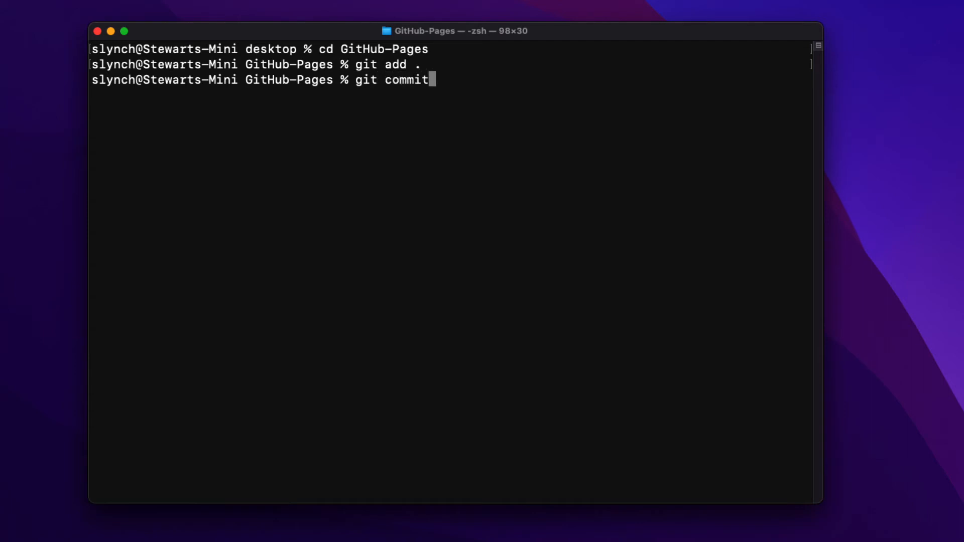
text(-)
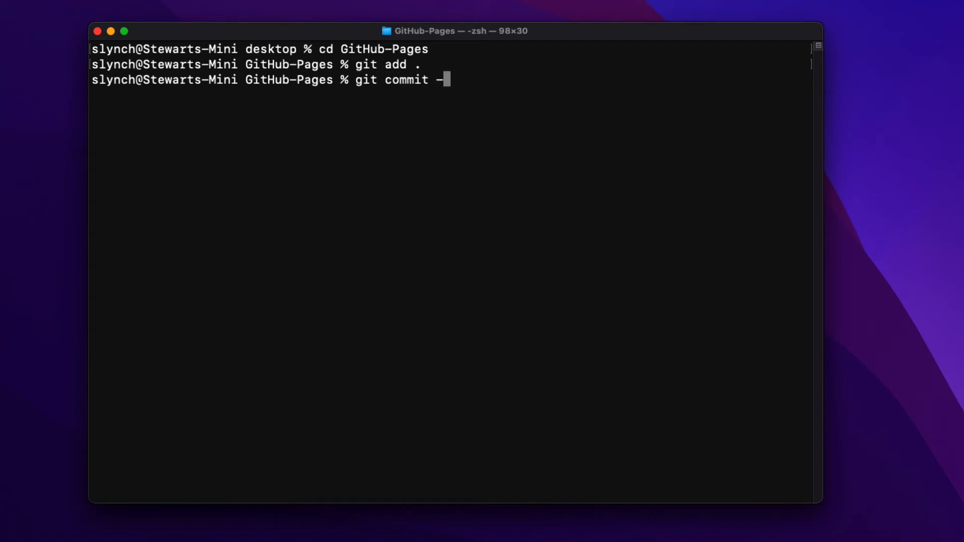
text(m ")
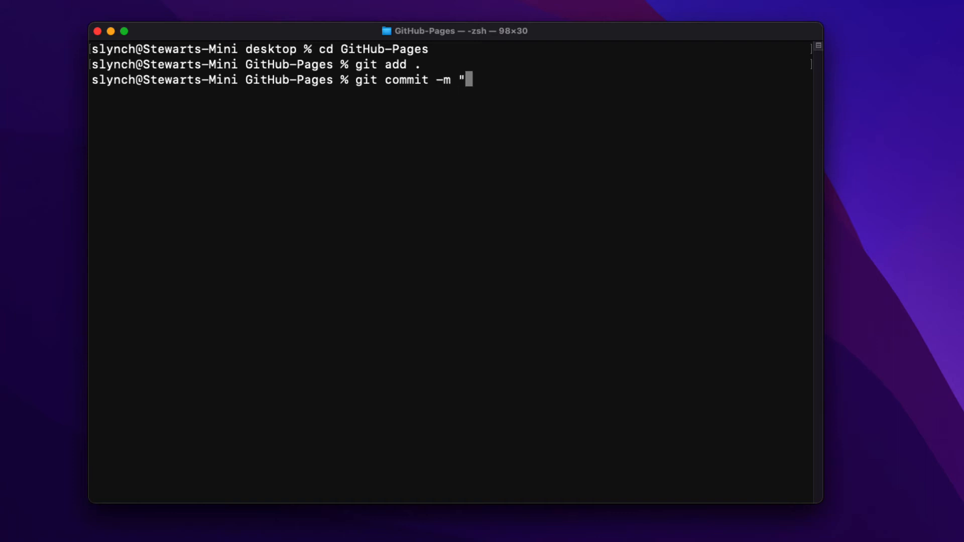
text(converted R)
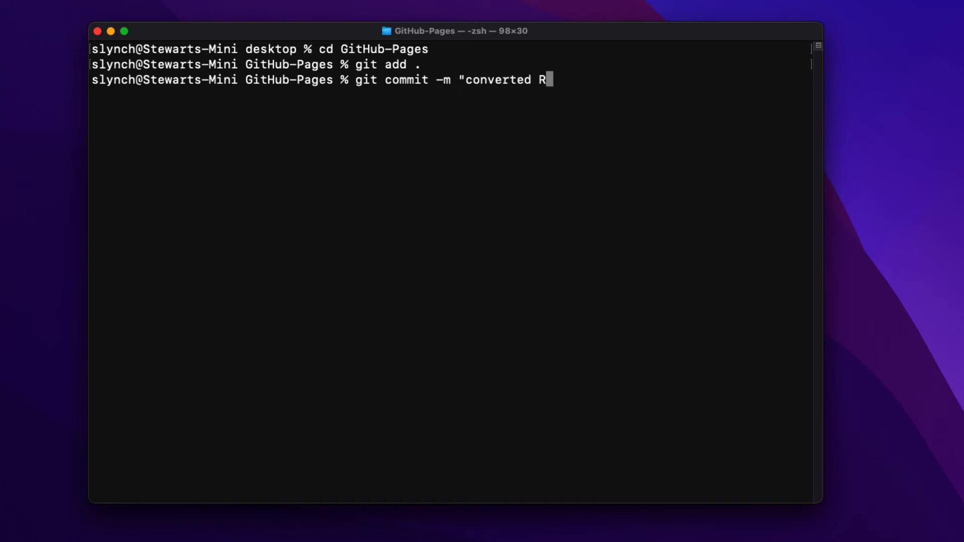
text(EADME to html)
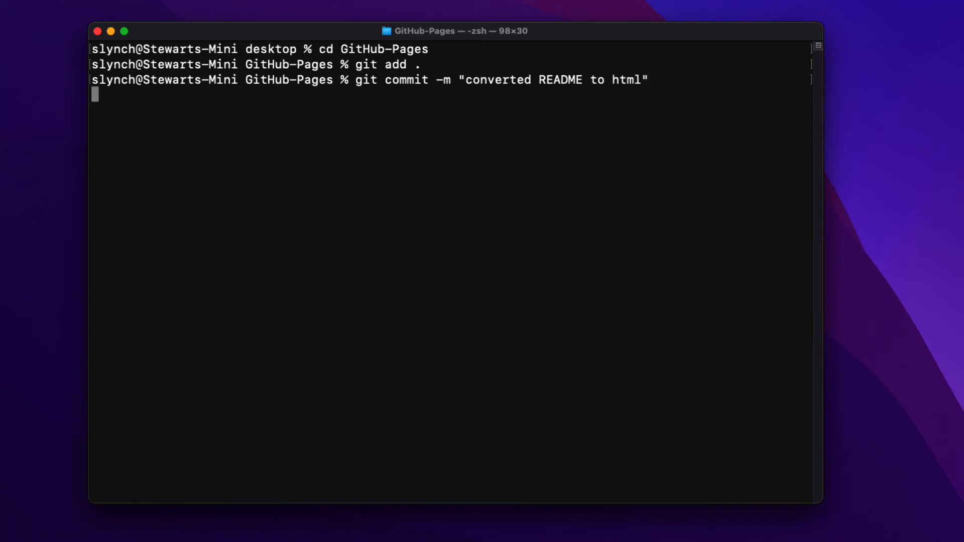
key(Enter)
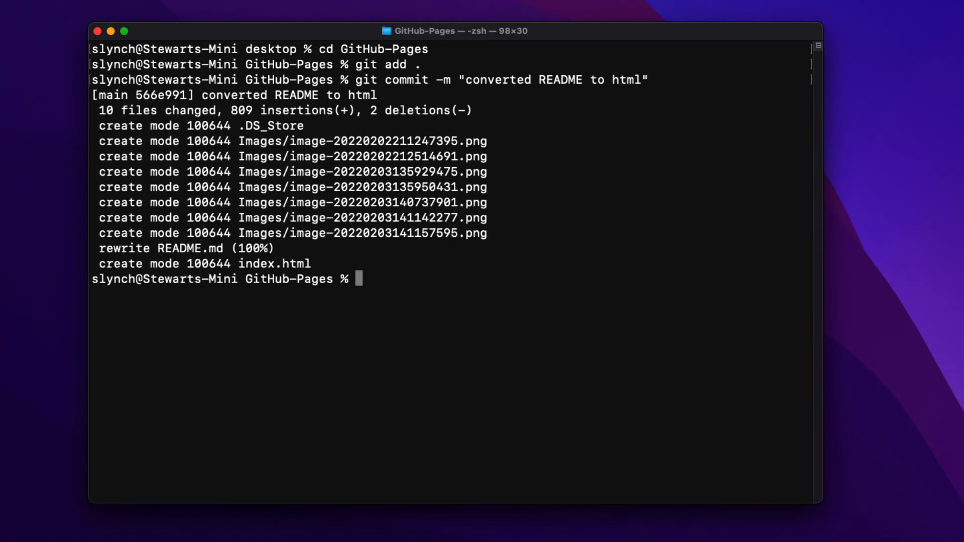
Step: Push the commit to origin main with git push -u origin main
text(git)
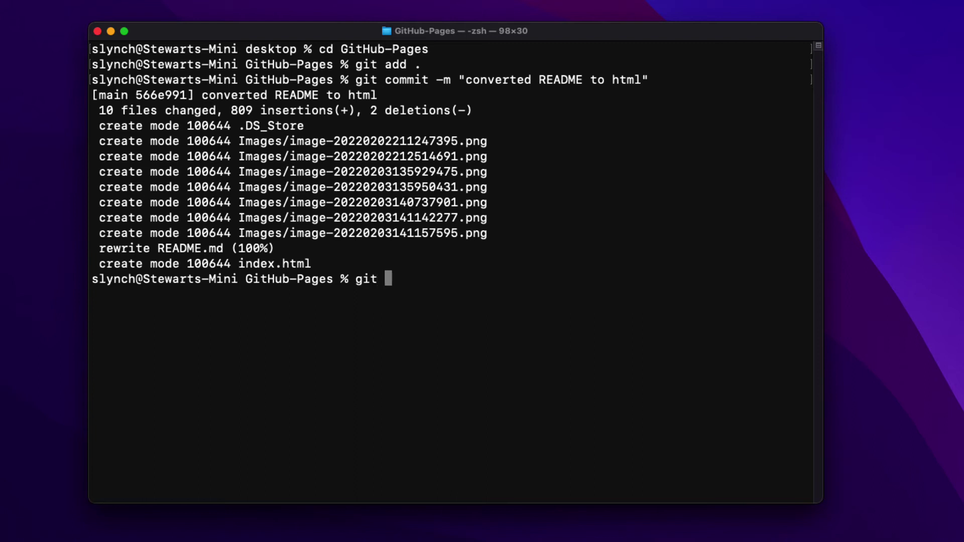
text(push)
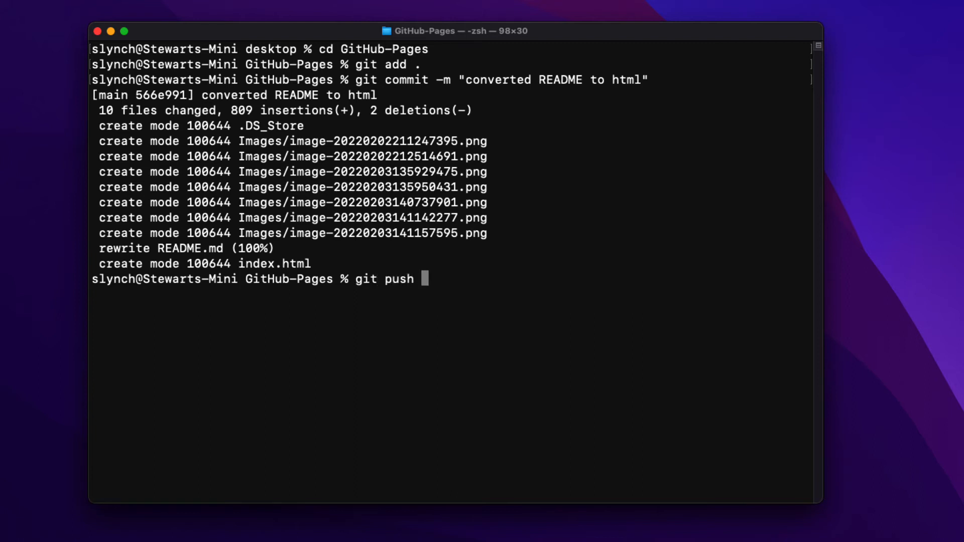
text(-)
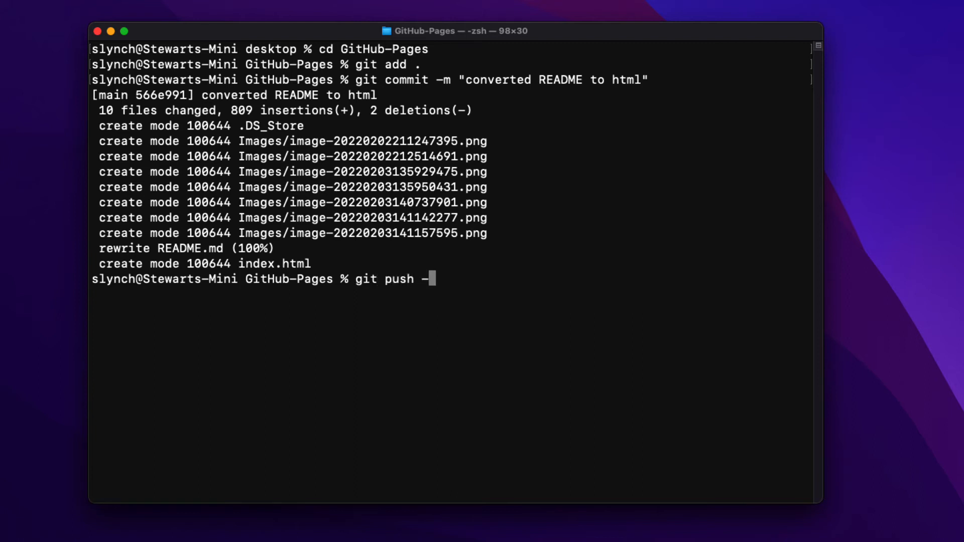
text(u origin)
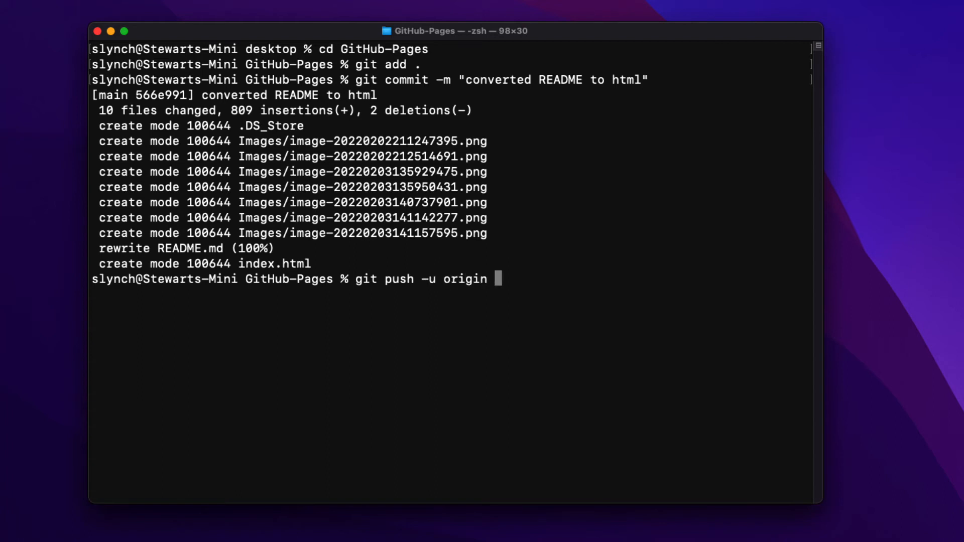
text(main)
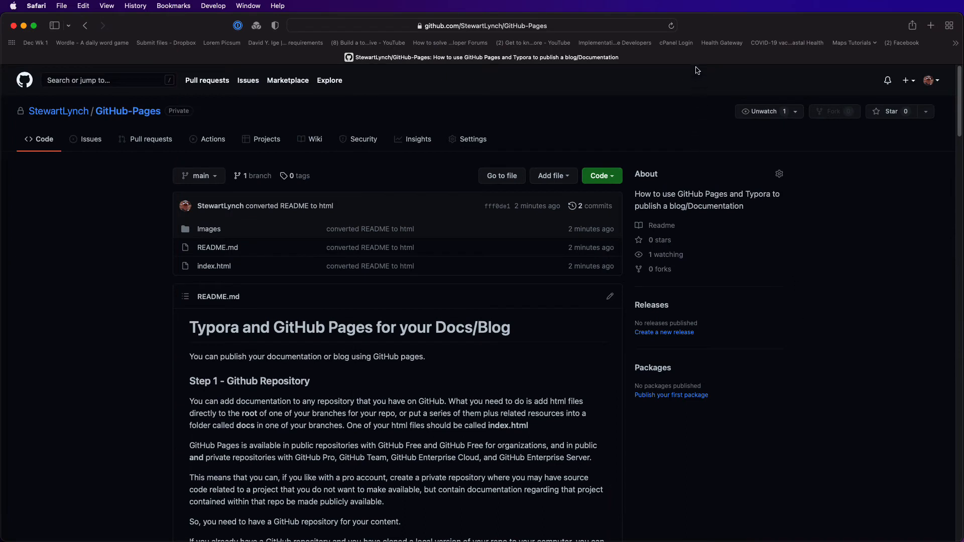
mouse_move(726, 194)
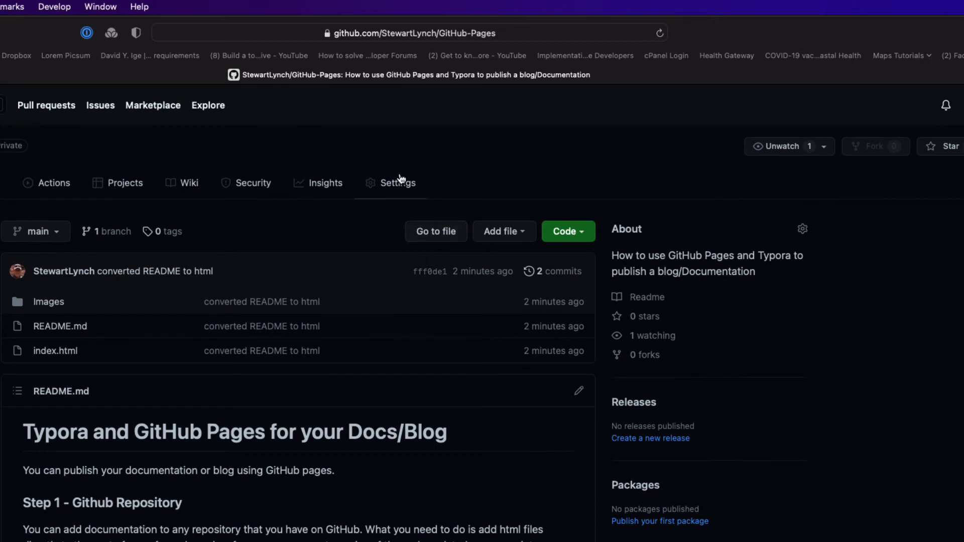
Step: Set the repository's Pages source to the main branch with / (root) and save
click(397, 182)
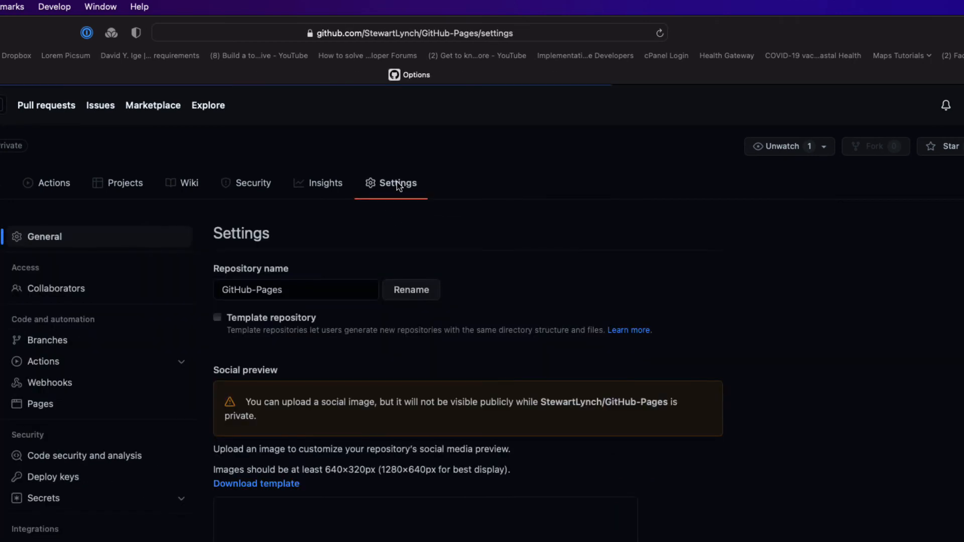
click(40, 404)
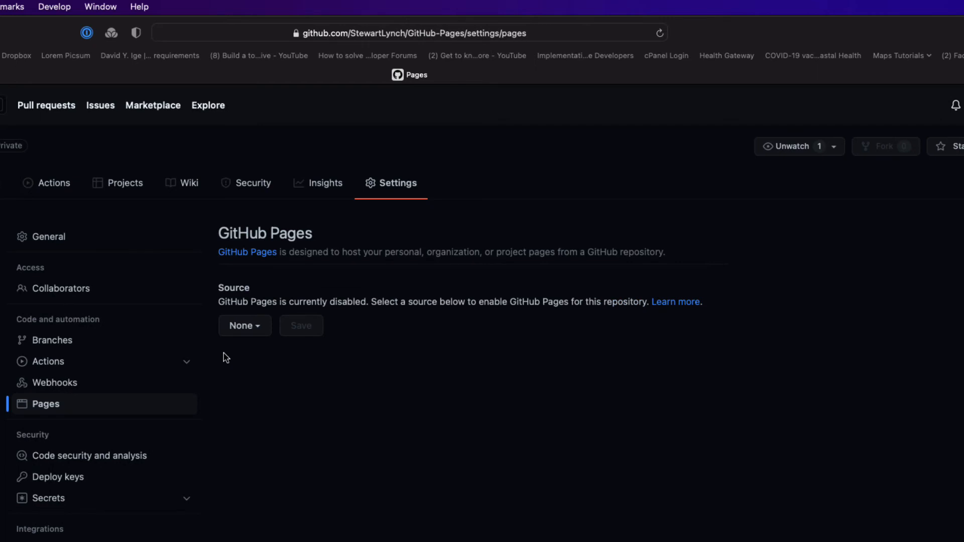
mouse_move(255, 337)
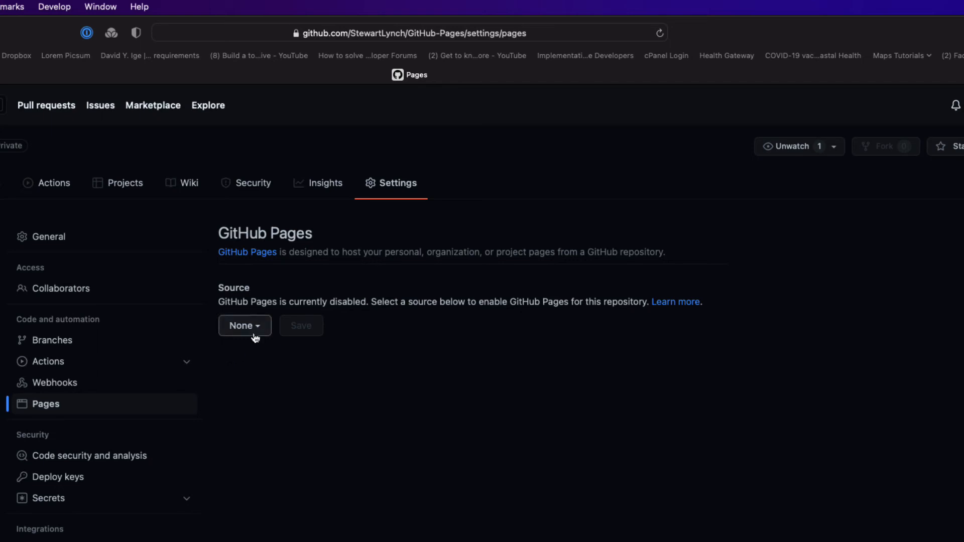
click(244, 326)
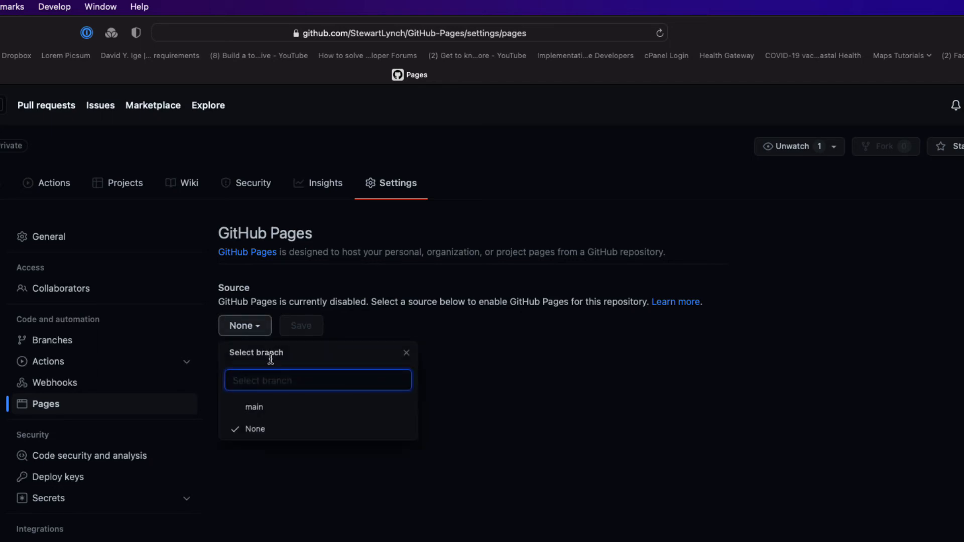
click(254, 408)
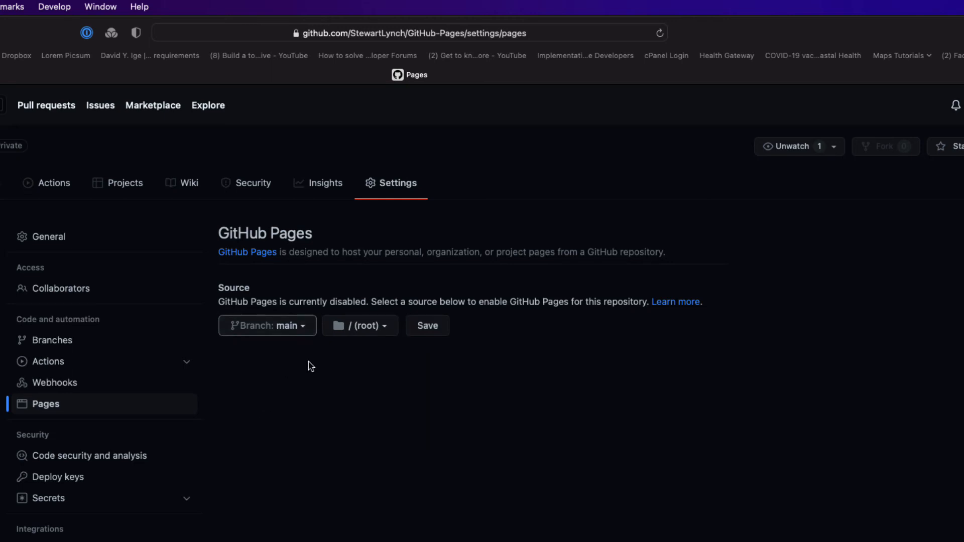
click(373, 326)
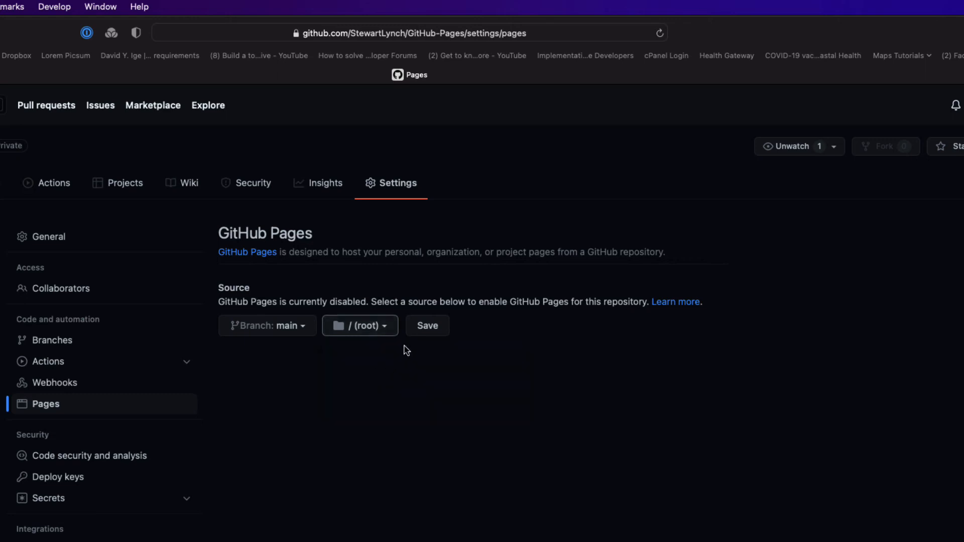
click(426, 325)
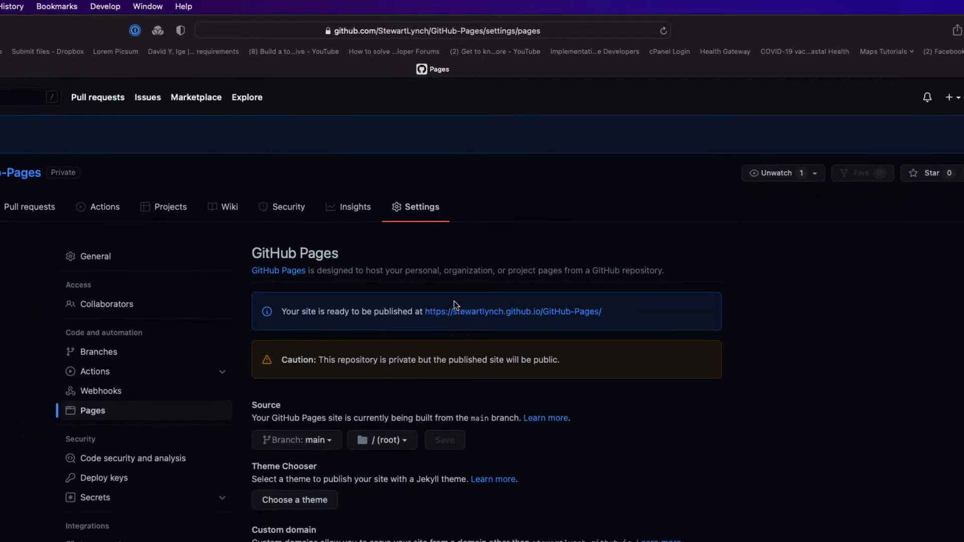
Step: Open stewartlynch.github.io/GitHub-Pages and scroll through Step 1 to Step 3
click(513, 311)
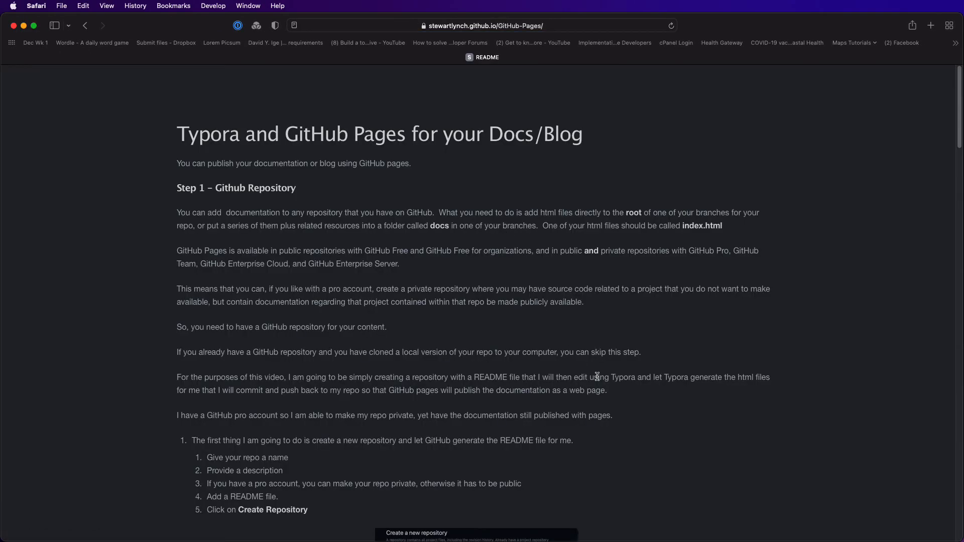
scroll(down, 3)
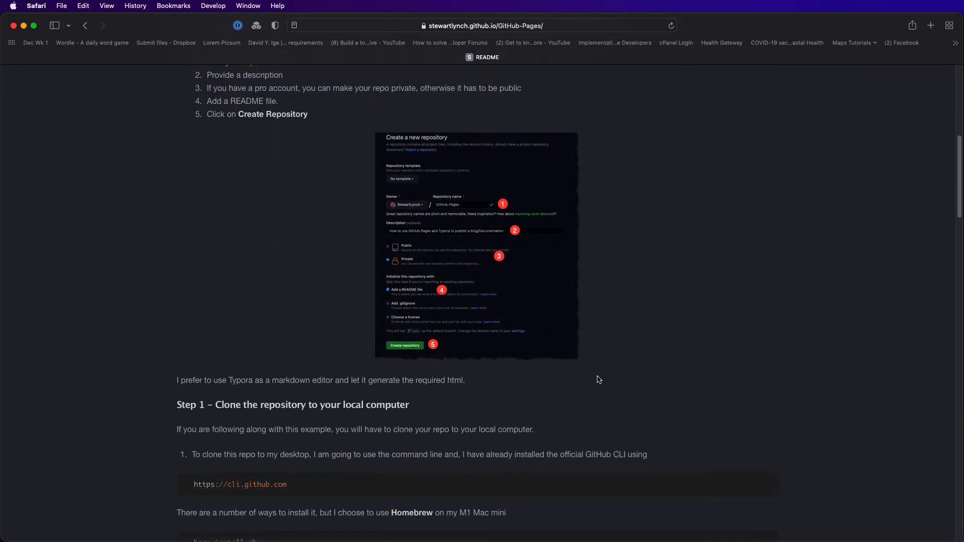
scroll(down, 3)
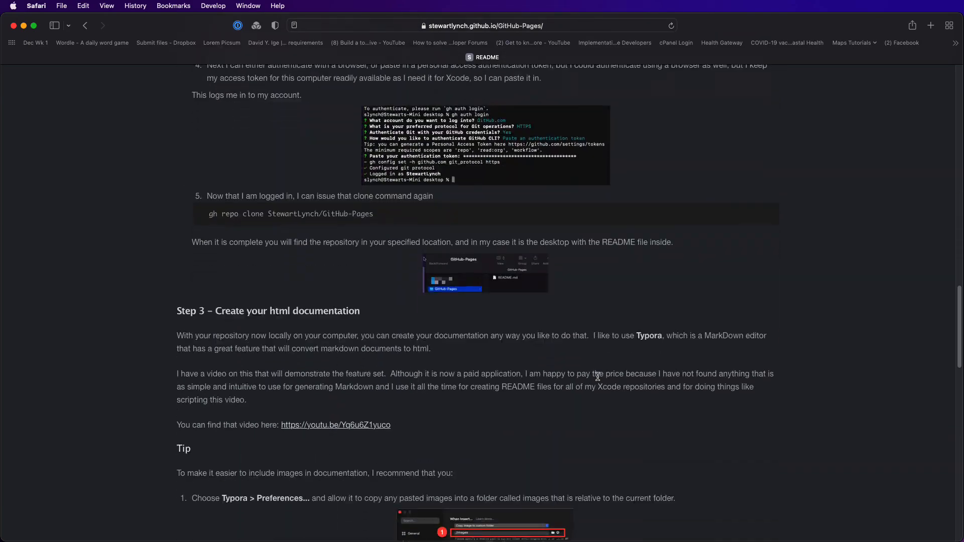
scroll(down, 3)
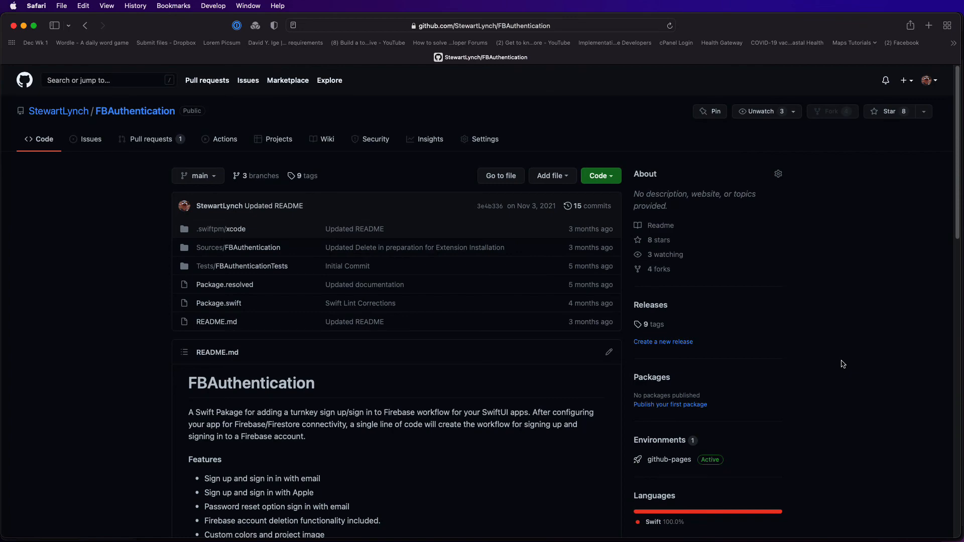
mouse_move(208, 176)
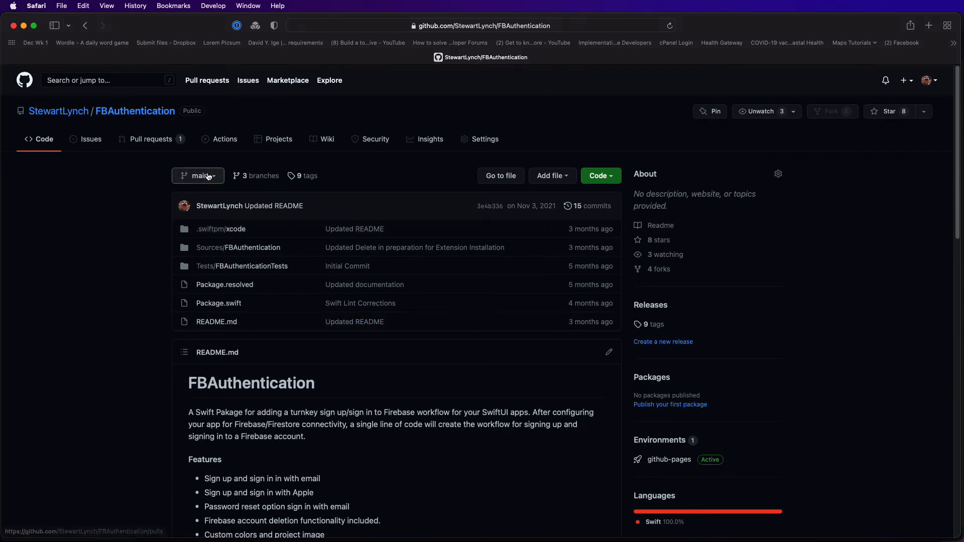
Step: Switch FBAuthentication to the docs branch, then open its Pages settings
click(198, 176)
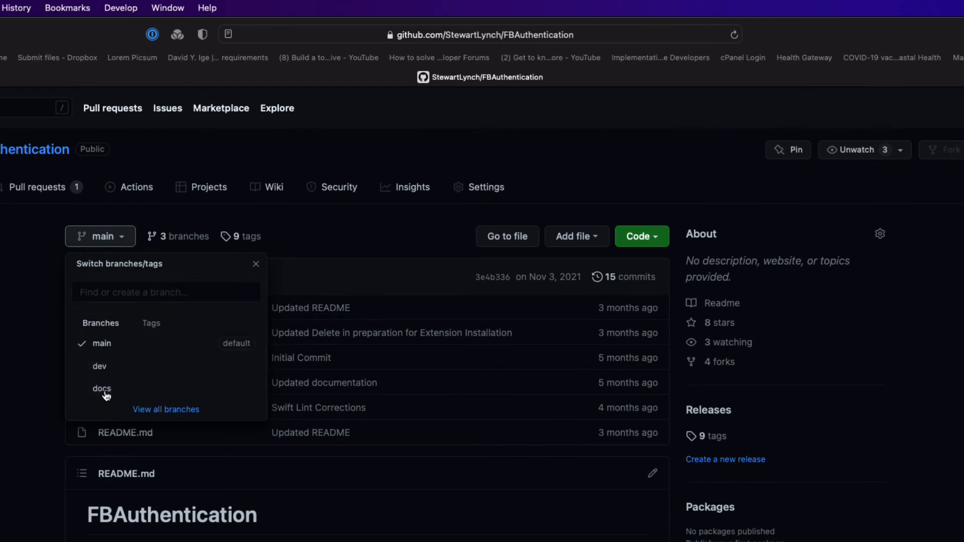
click(101, 388)
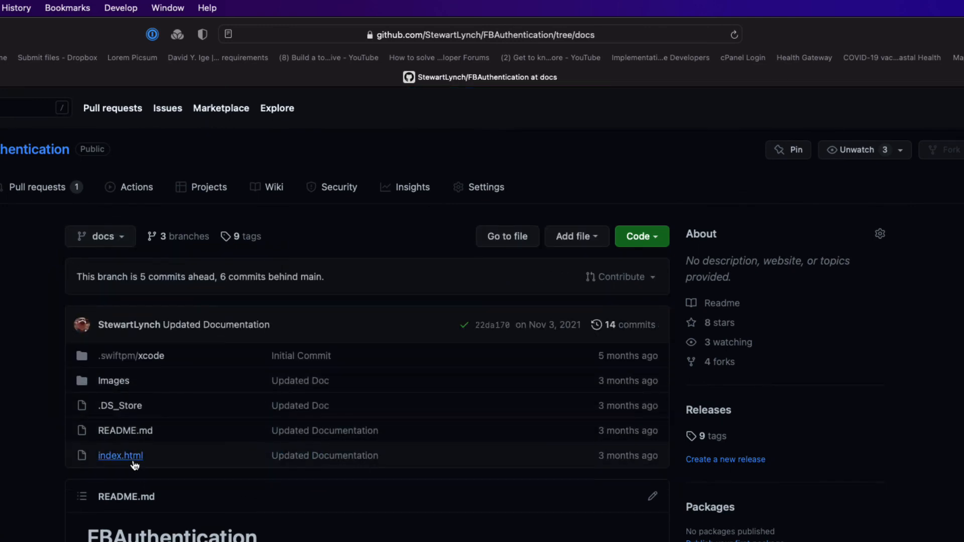
mouse_move(133, 466)
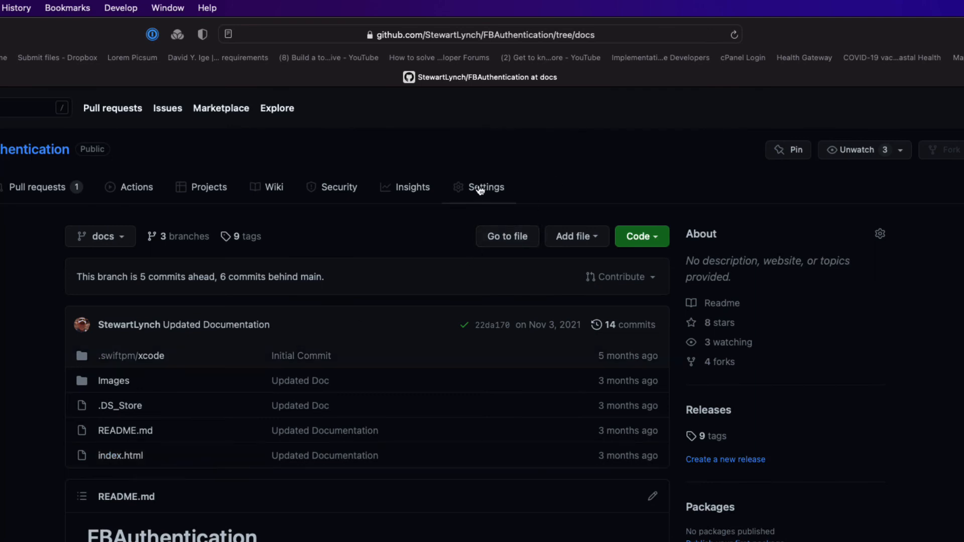
click(484, 188)
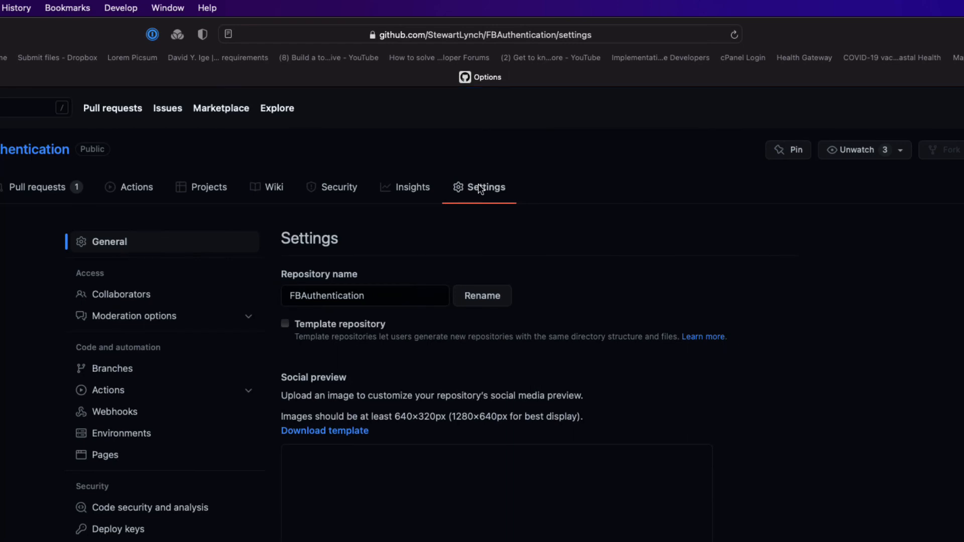
click(105, 455)
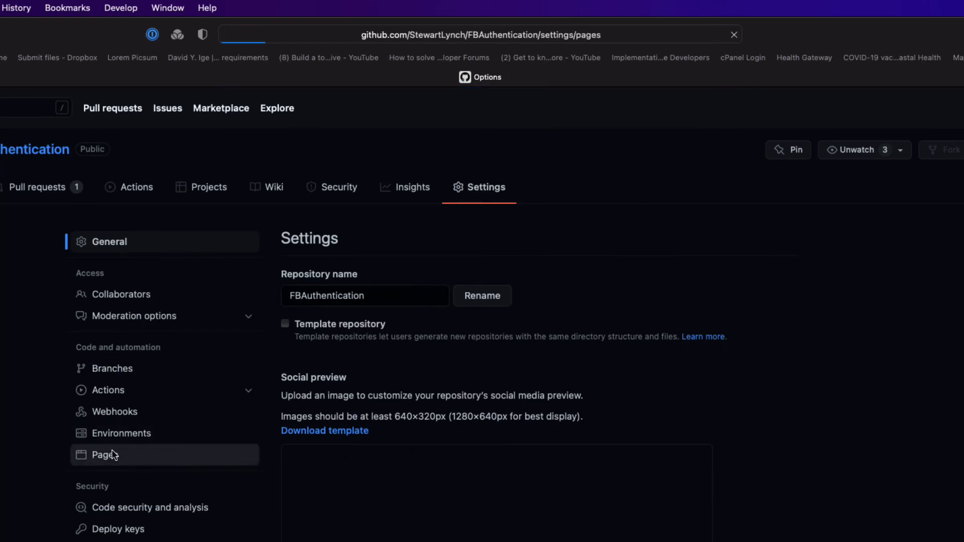
click(100, 455)
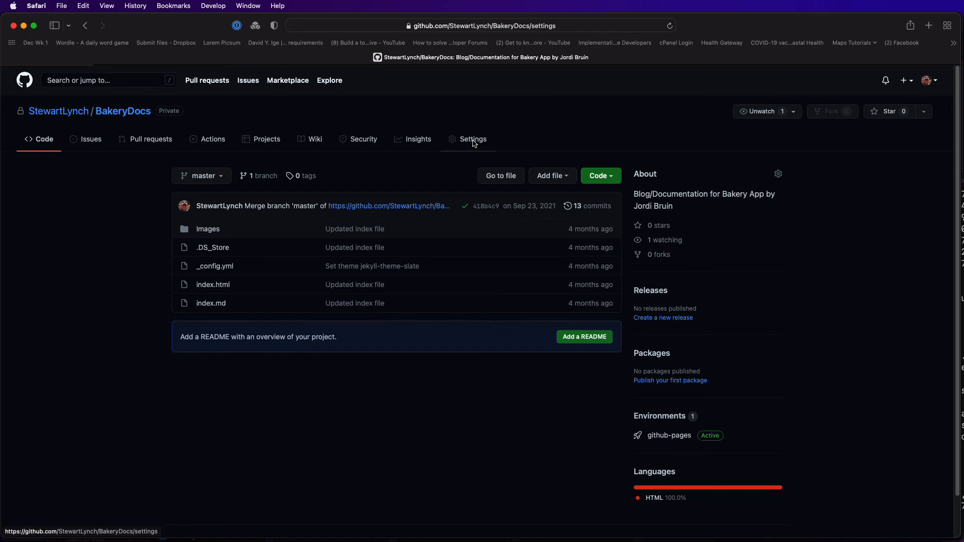
Step: Open BakeryDocs' Pages settings, follow the published-site link, and scroll the Bakery page
click(473, 139)
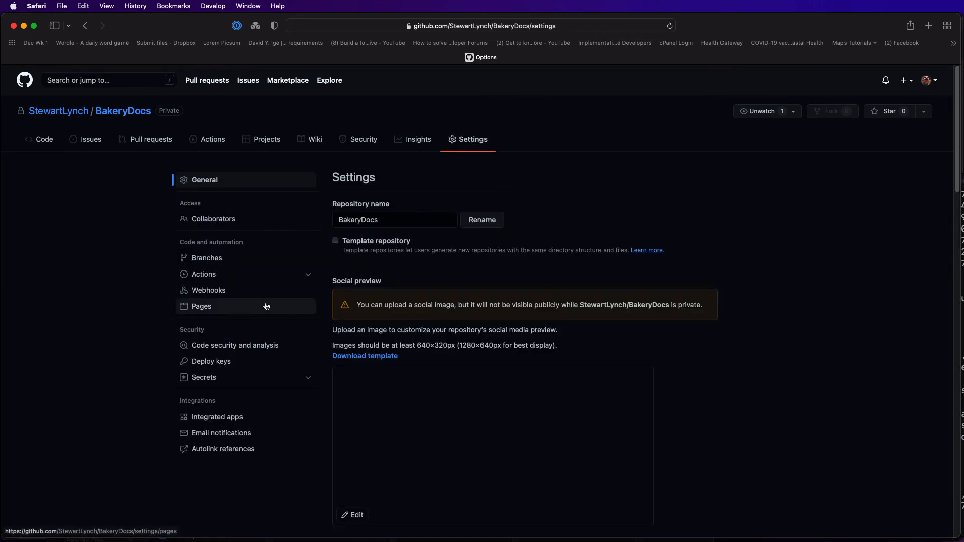
click(201, 307)
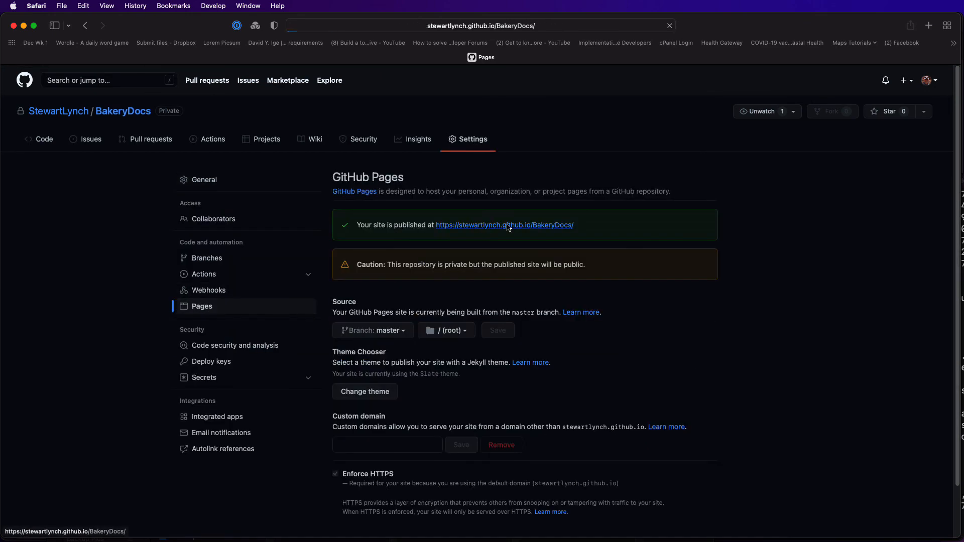
click(504, 225)
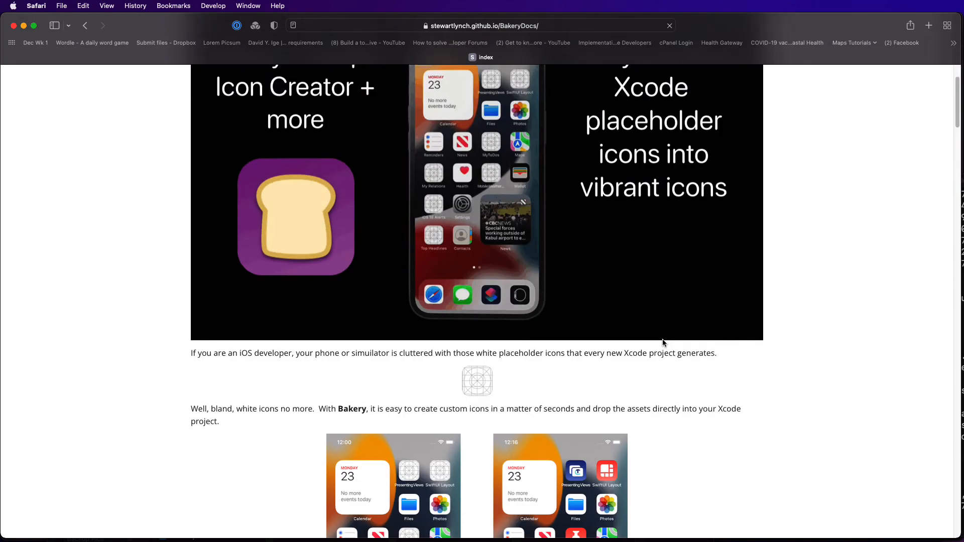
scroll(down, 3)
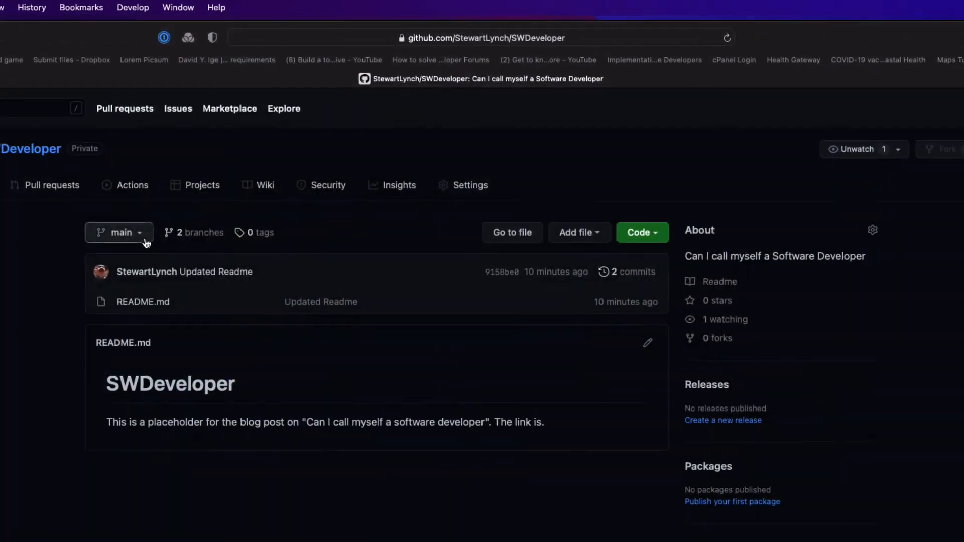
Step: Switch SWDeveloper to TheBlog branch and open its Pages settings
click(118, 233)
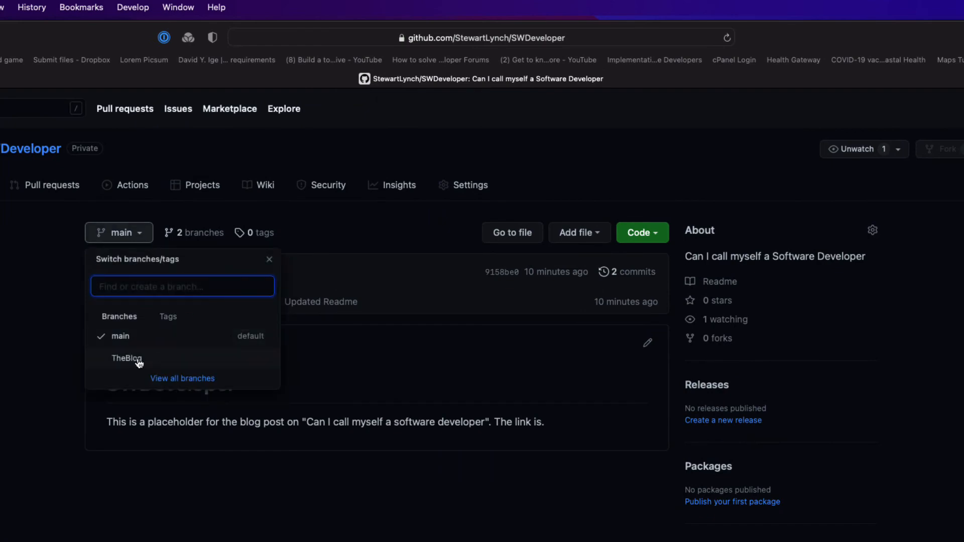
click(127, 358)
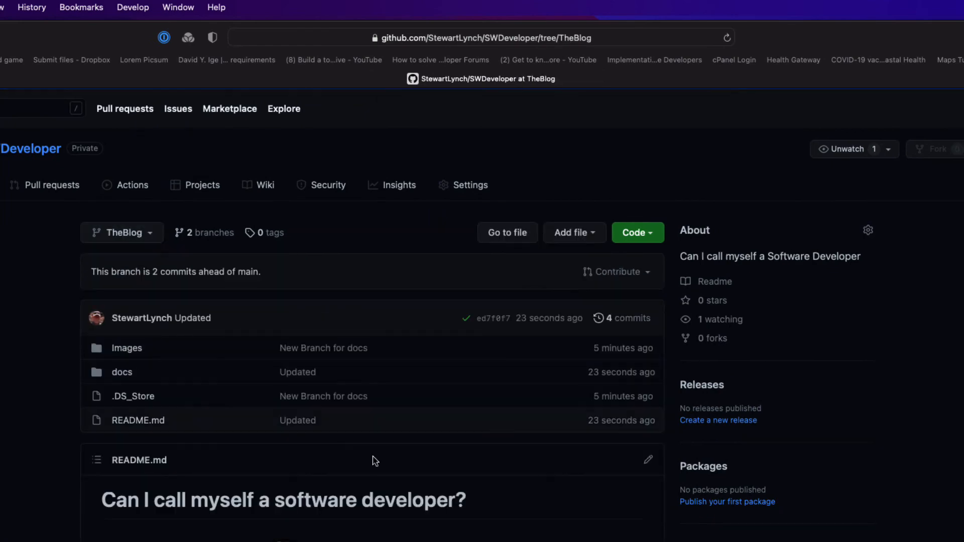
scroll(down, 3)
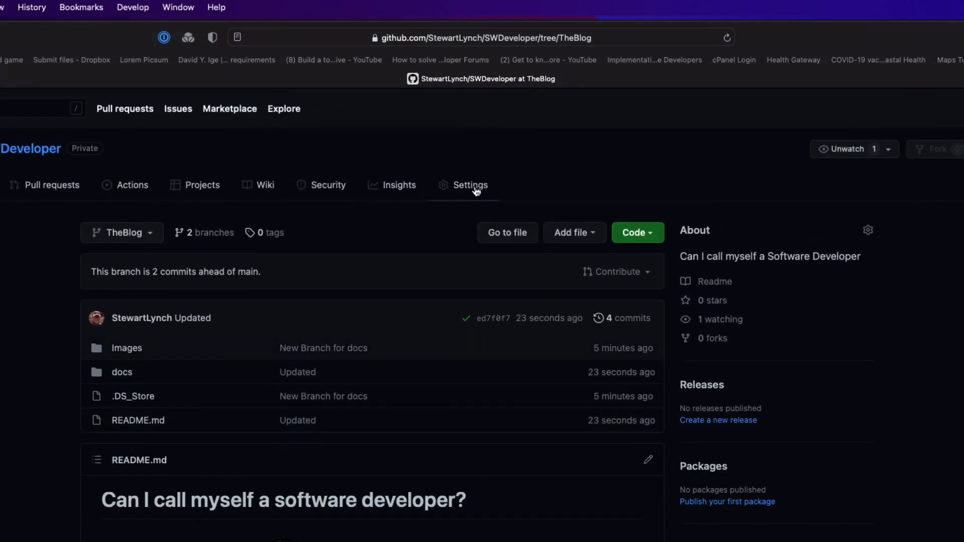
click(470, 186)
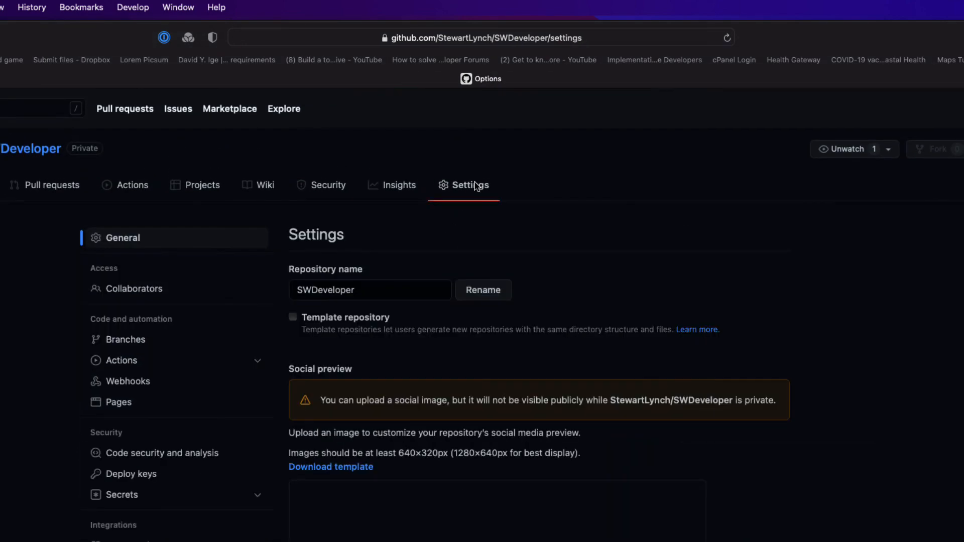
click(118, 402)
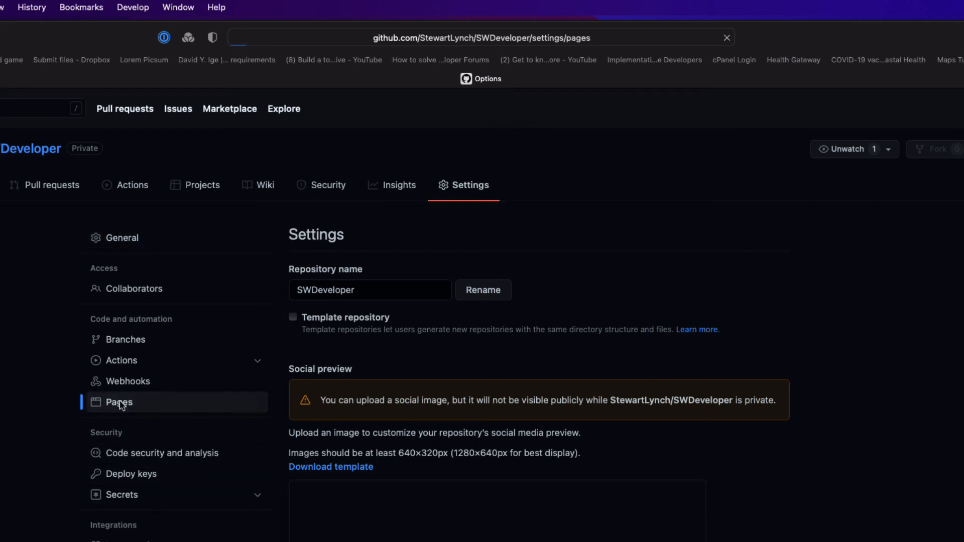
click(119, 402)
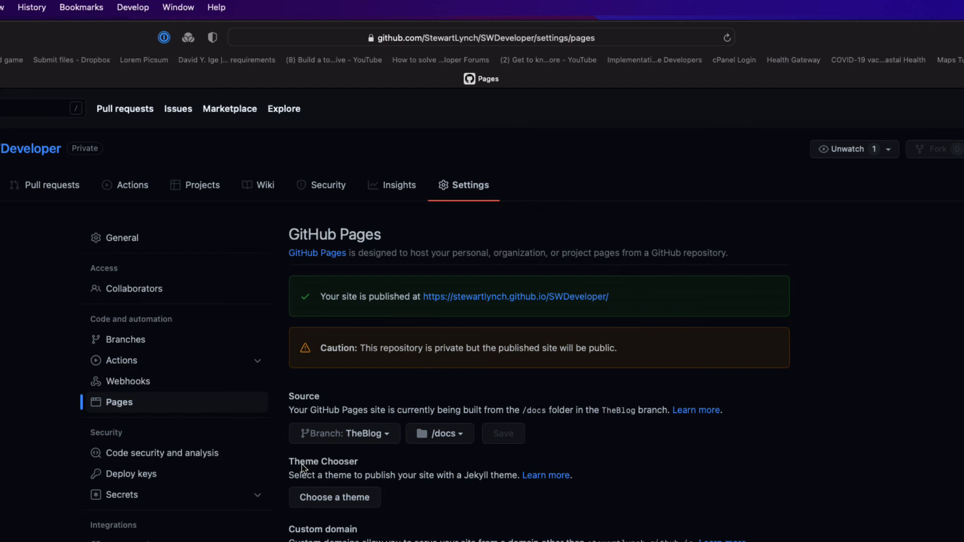
Step: Check the Pages source without changing it, then view the published blog site
click(344, 433)
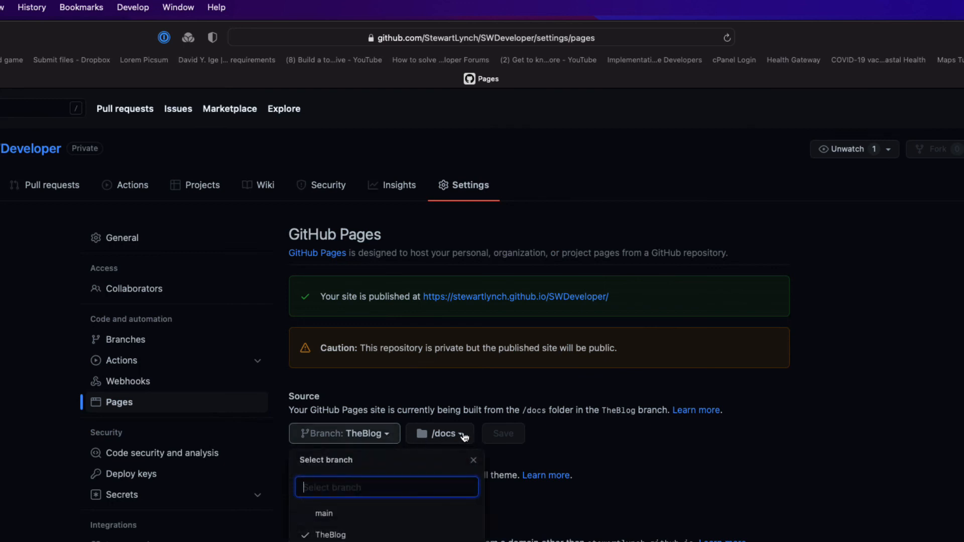
click(440, 433)
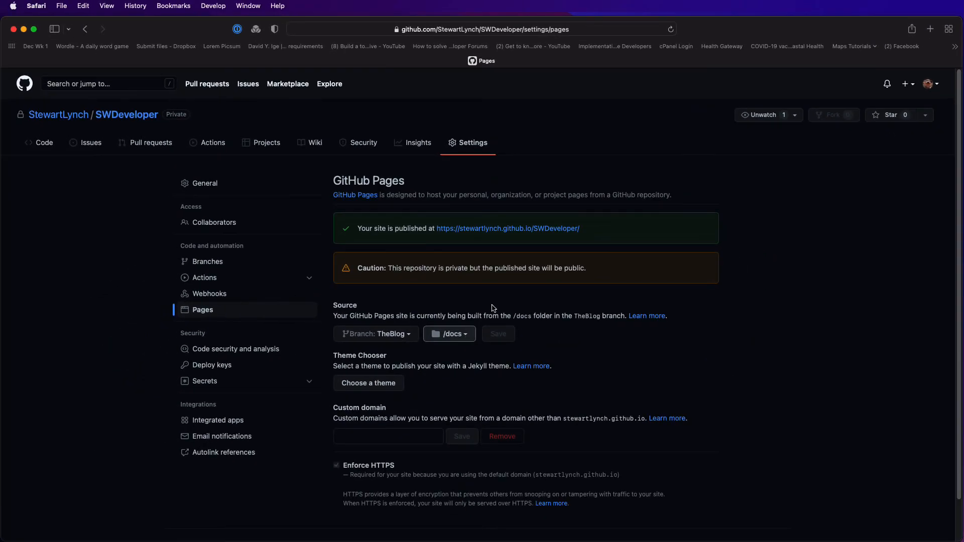
mouse_move(558, 233)
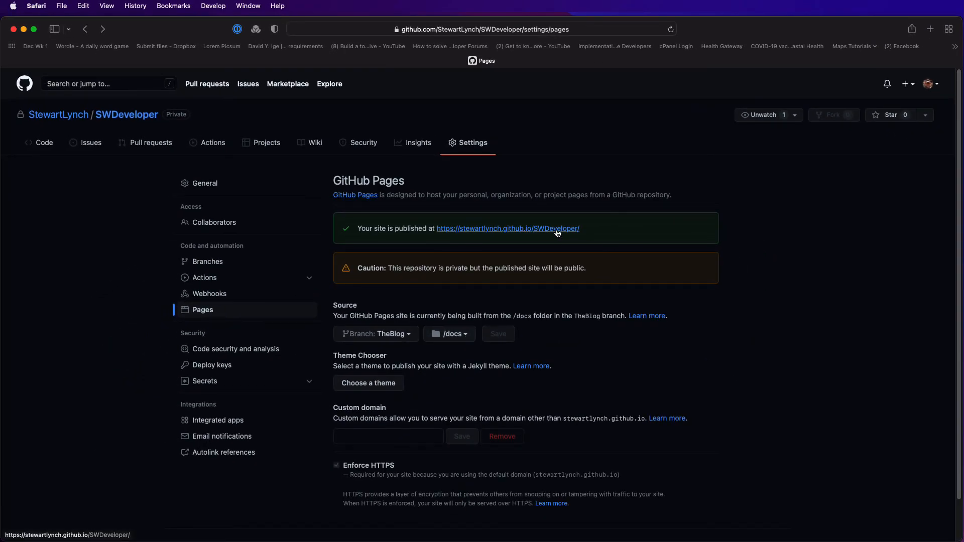
click(508, 229)
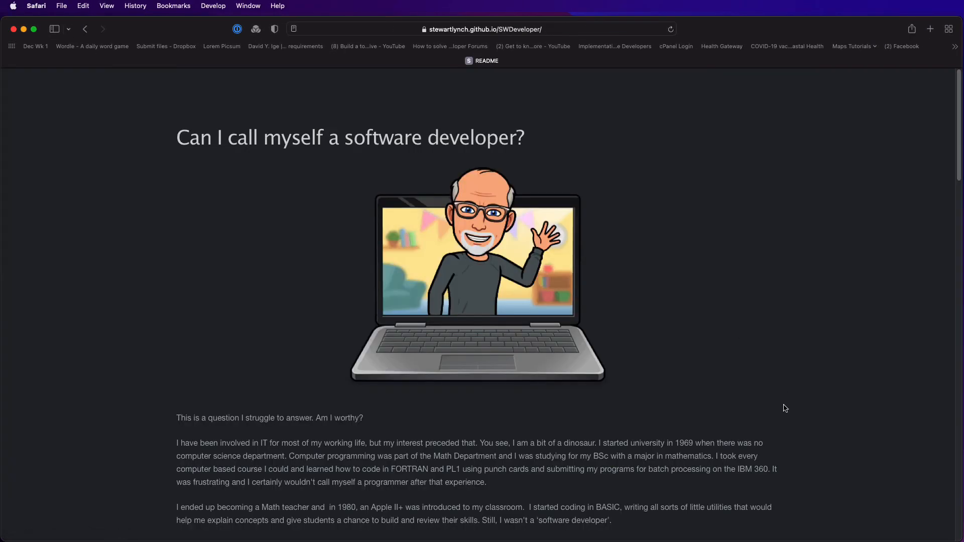
scroll(down, 3)
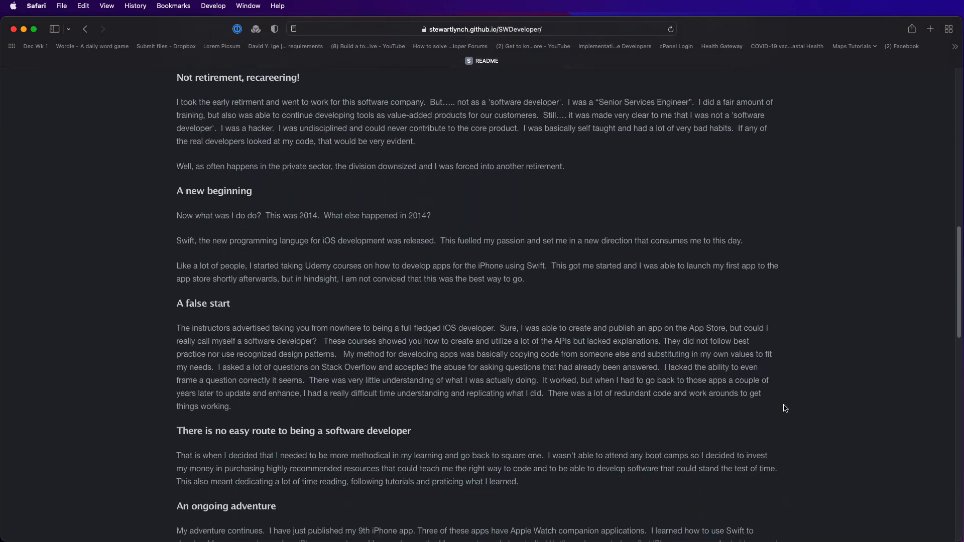